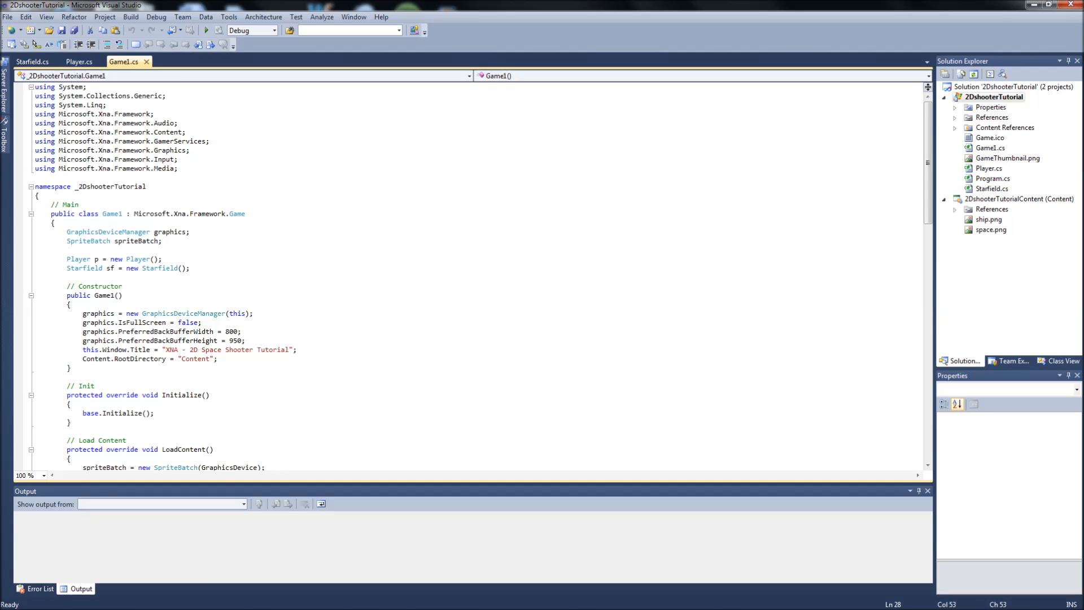
Add a new class file named Asteroid to the 2DshooterTutorial project.
left_click(242, 331)
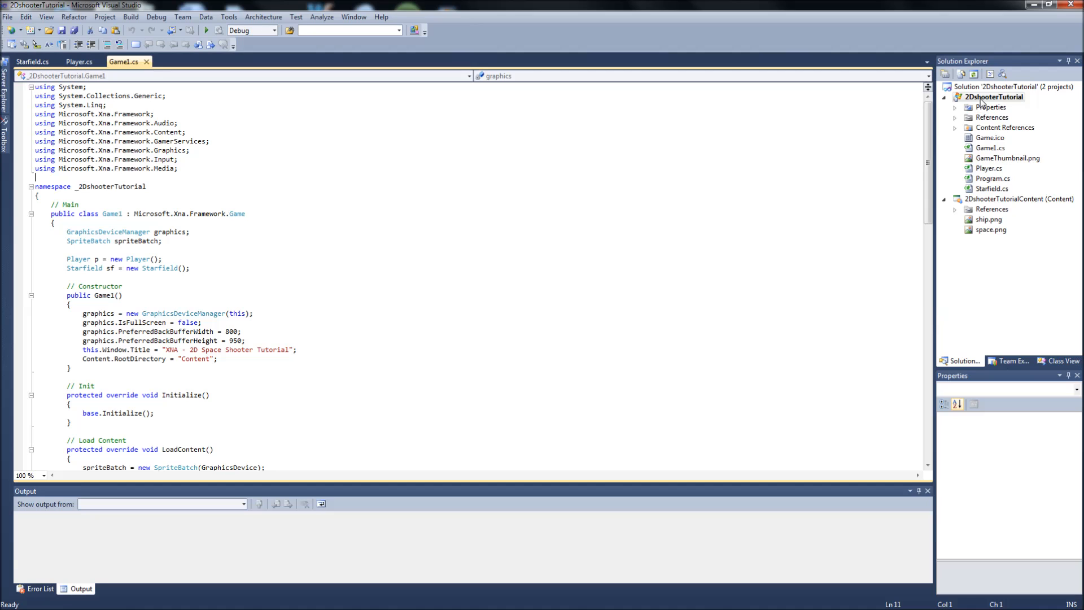
right_click(994, 97)
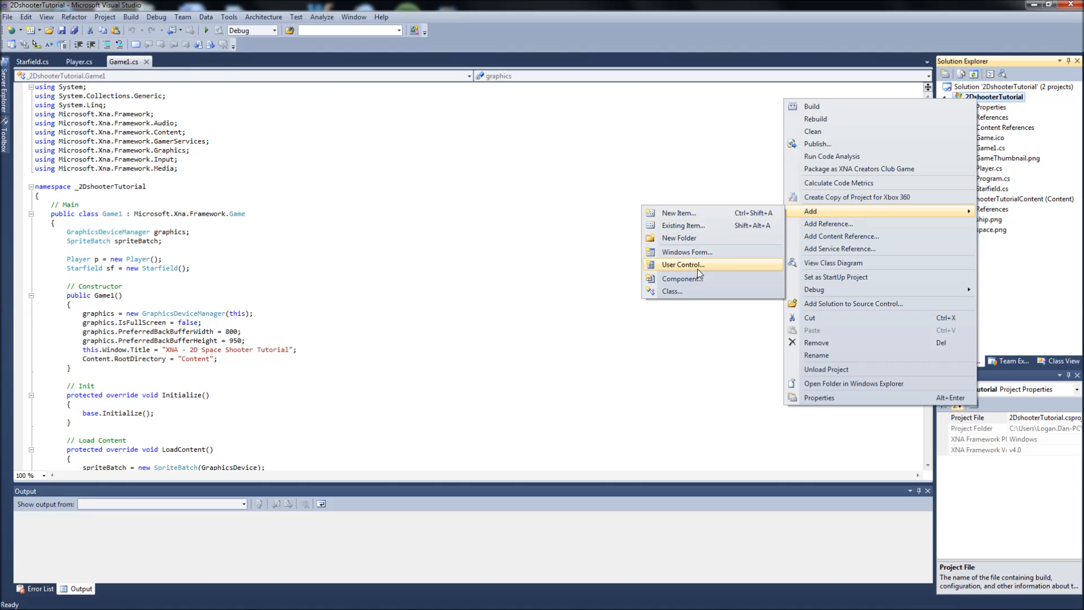
left_click(680, 212)
type("Asteroid")
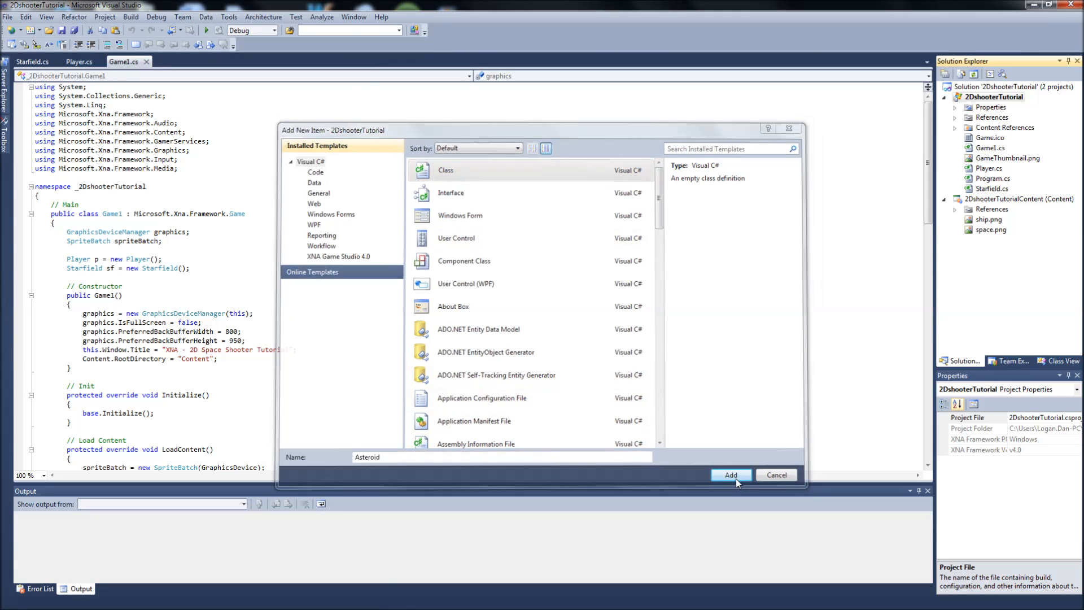
left_click(731, 475)
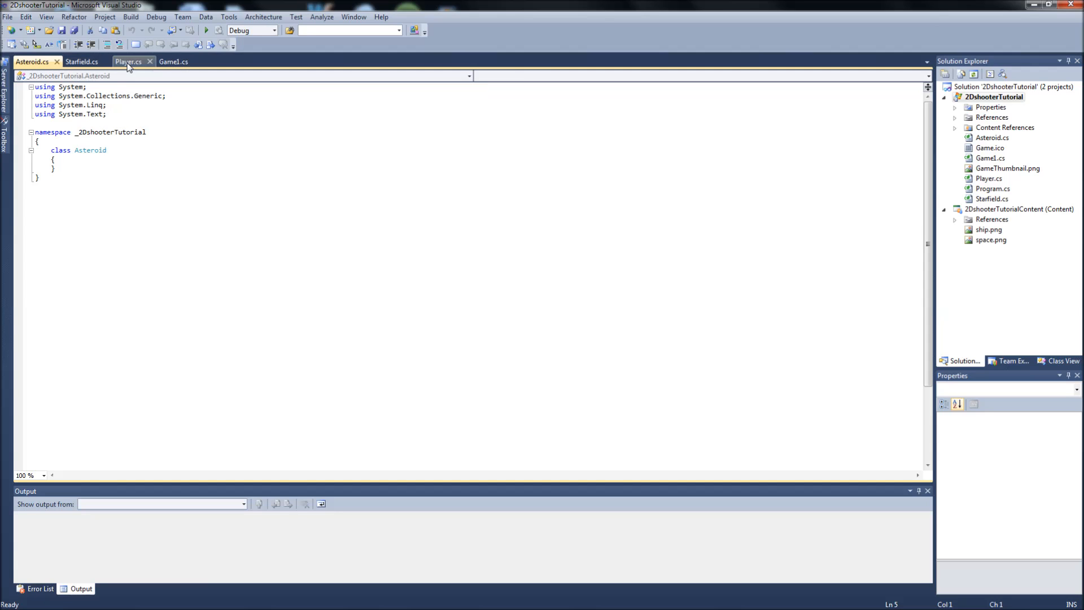
Add using directives for Microsoft.Xna.Framework, .Content, .Graphics, .Input and make class Asteroid public.
left_click(129, 61)
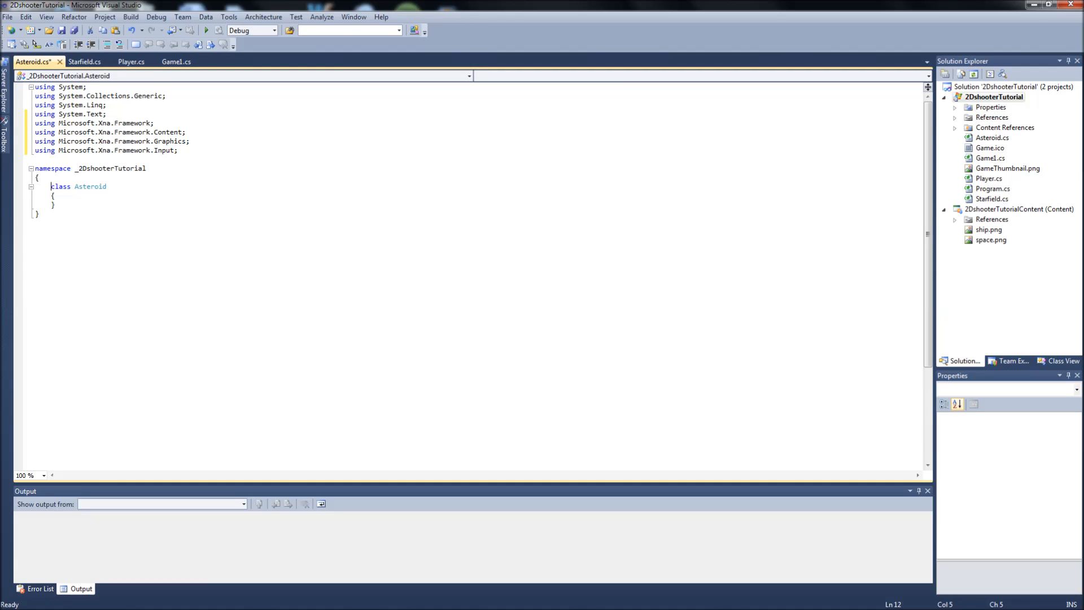
type("public")
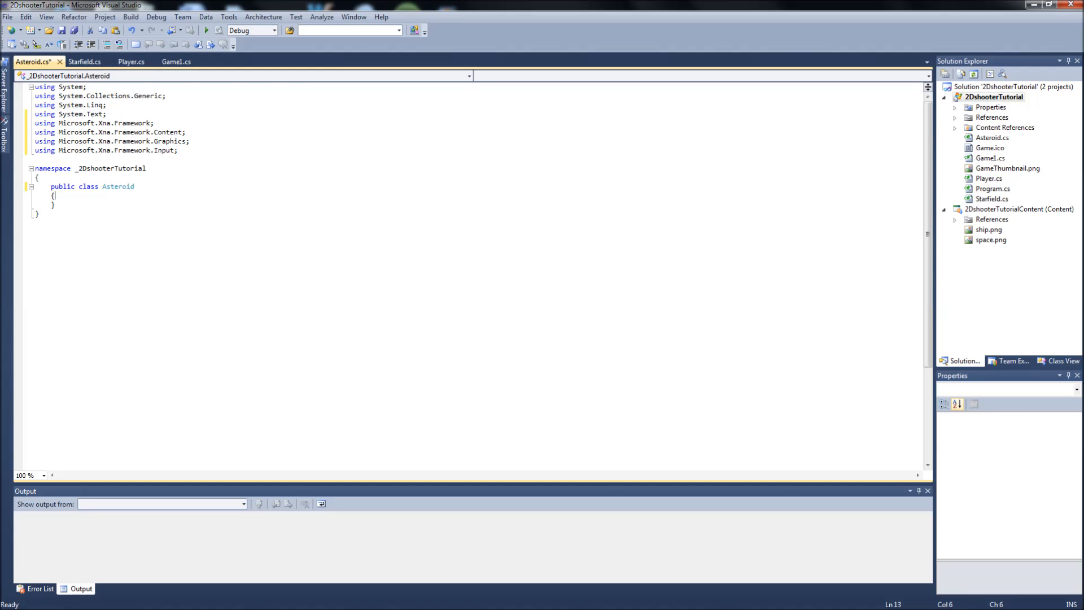
key("enter")
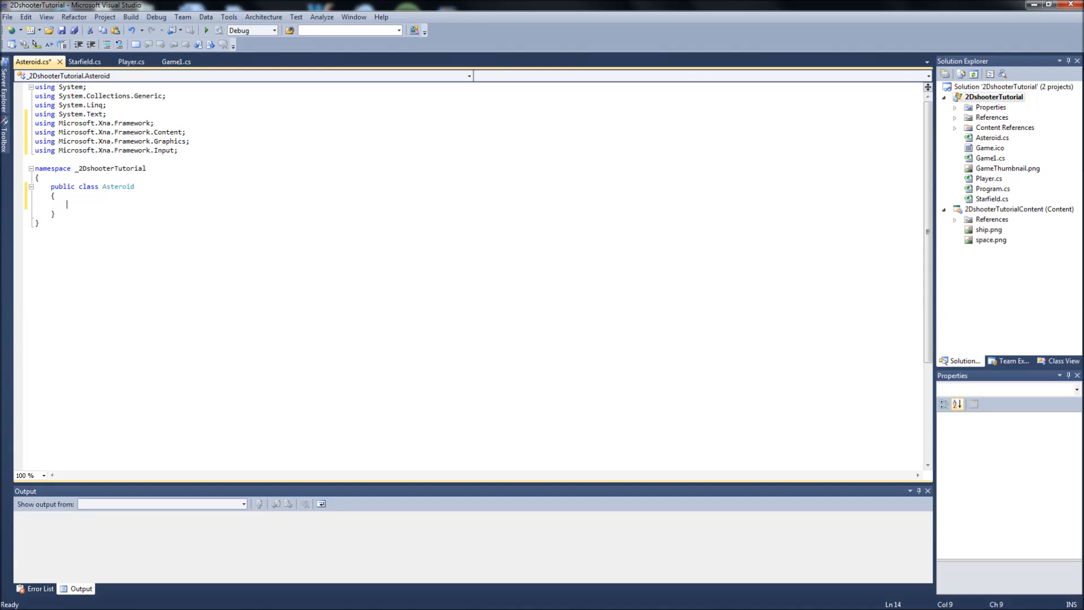
Declare public Texture2D texture and Vector2 position and origin fields.
type("public")
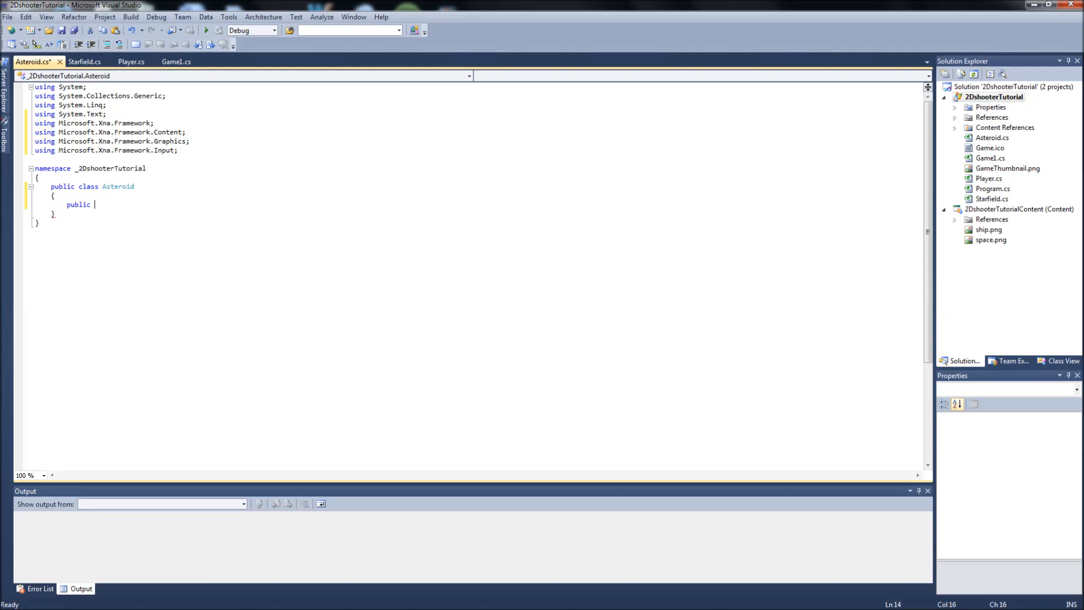
type("Texture2D")
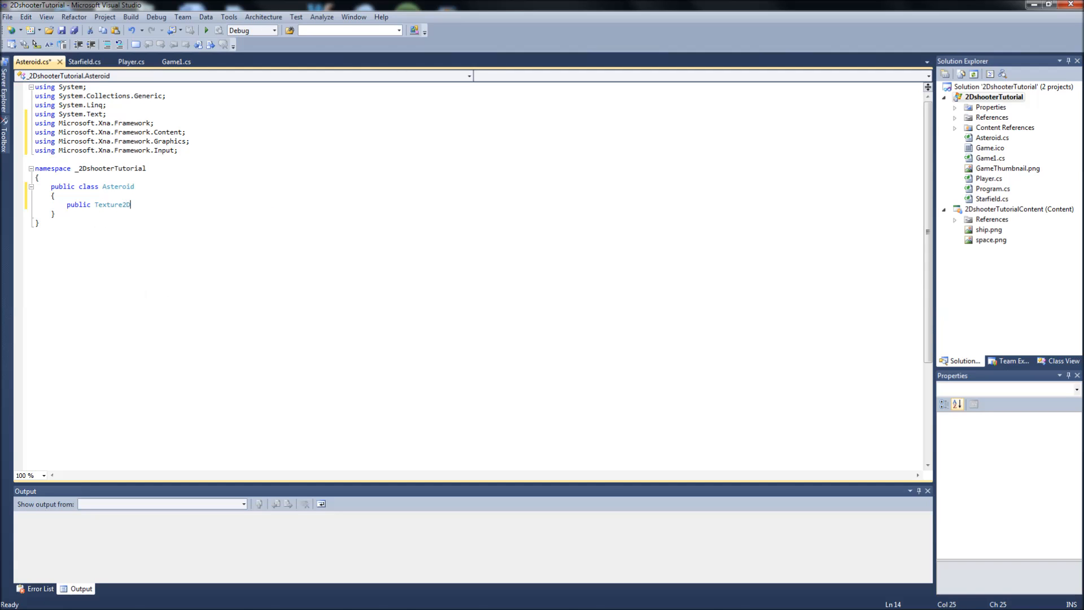
type("texture;")
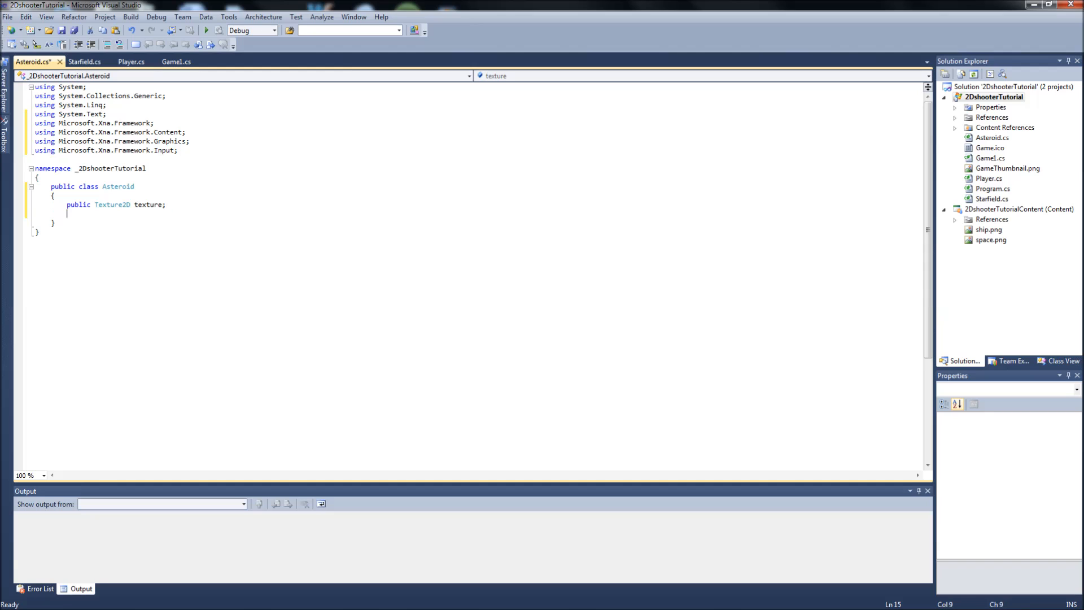
type("public Vector2")
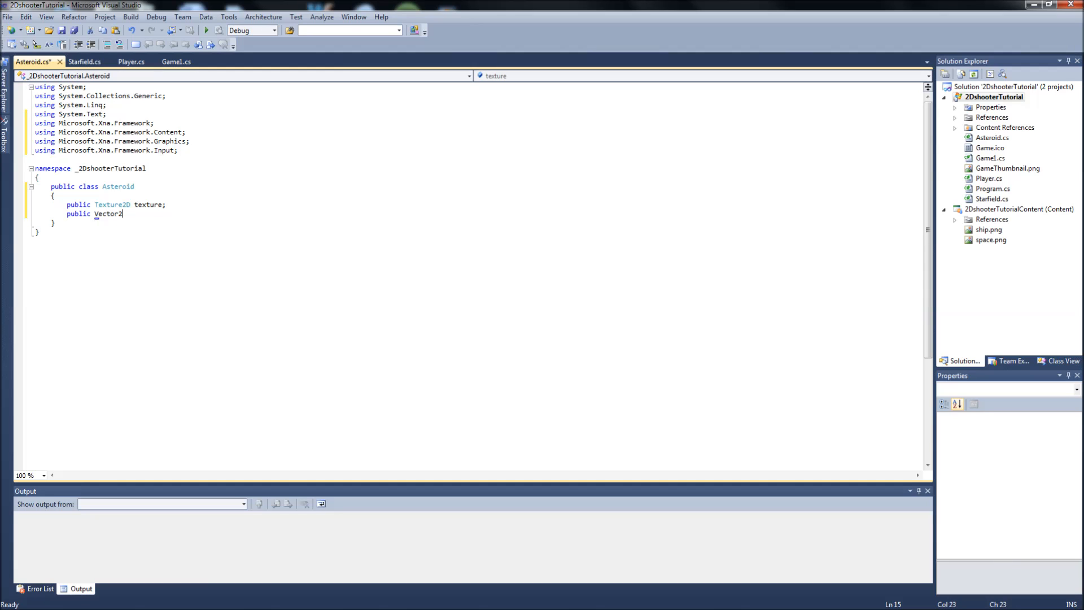
type("position;")
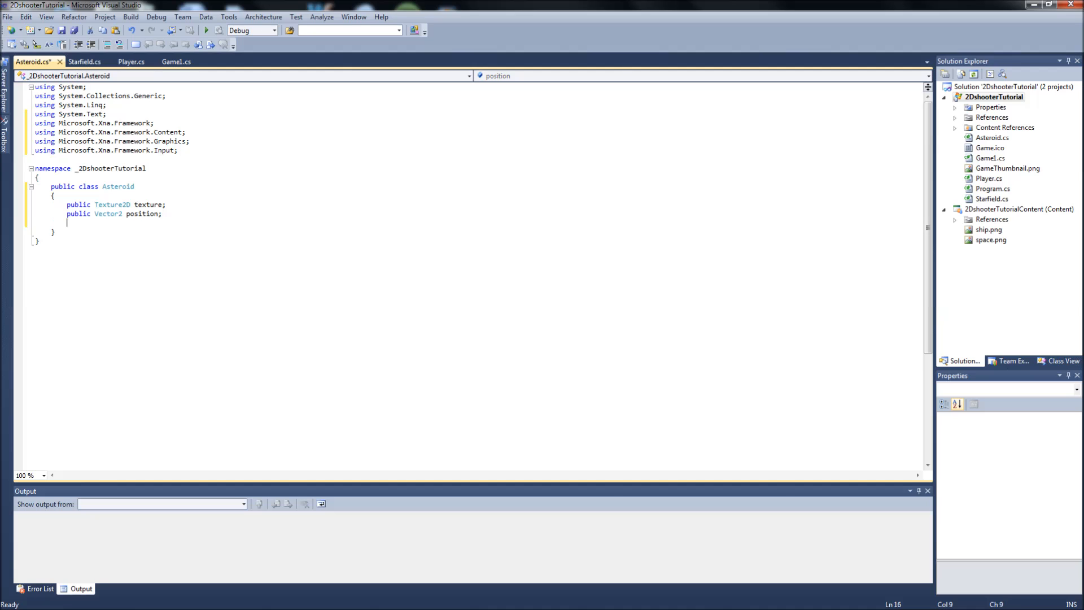
type("publi")
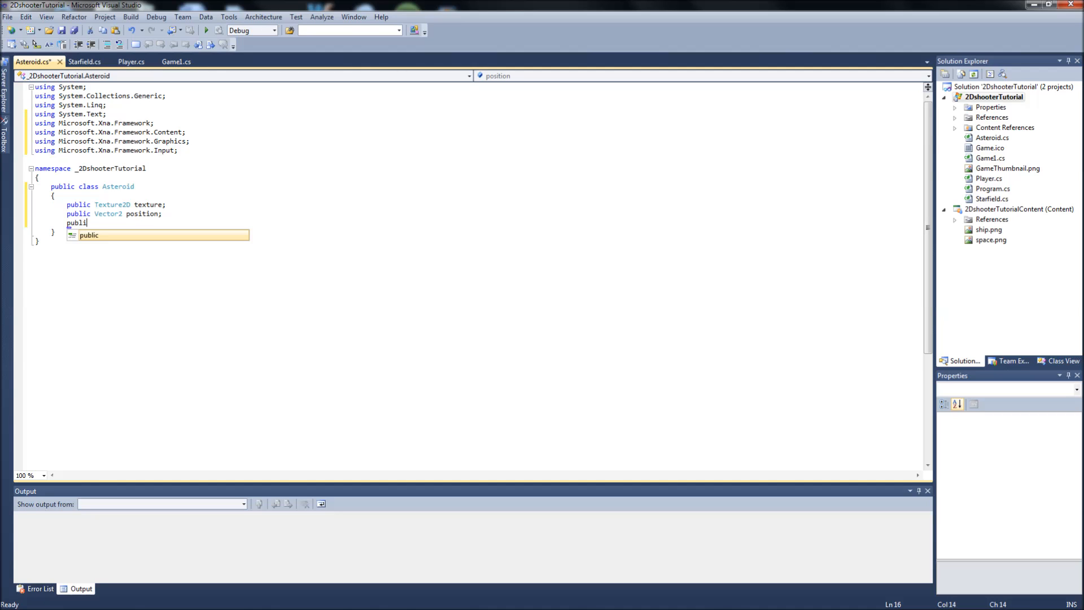
type("ve")
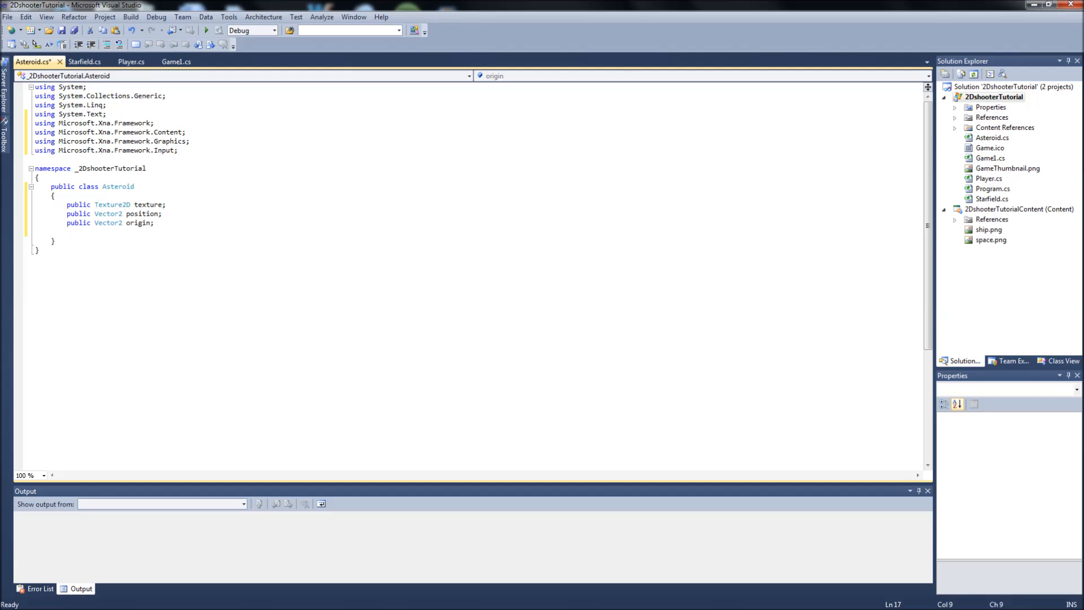
Declare a public float rotationAngle field.
type("public")
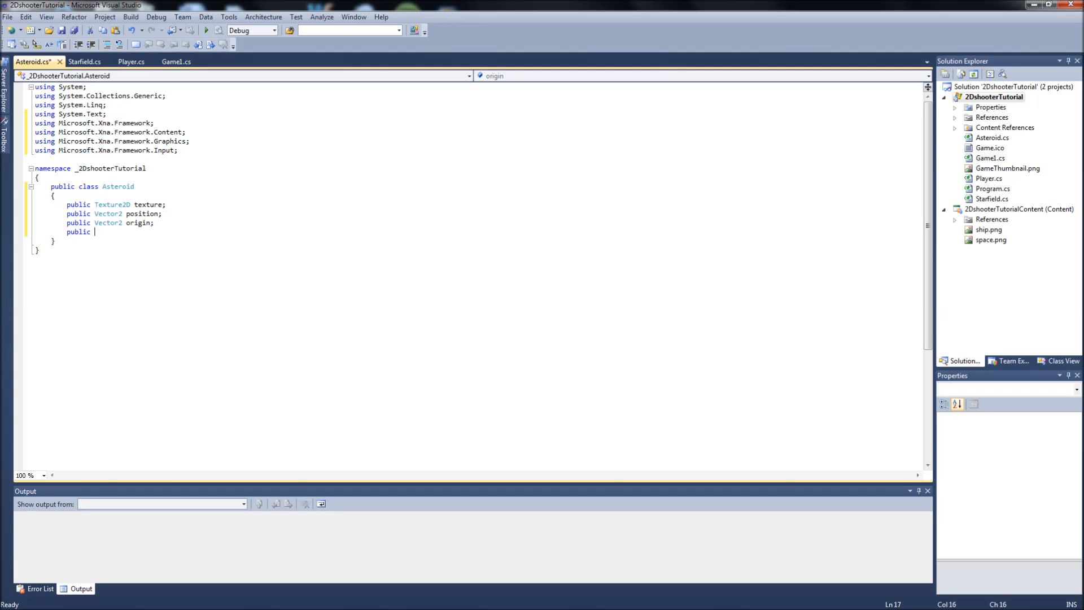
type("float")
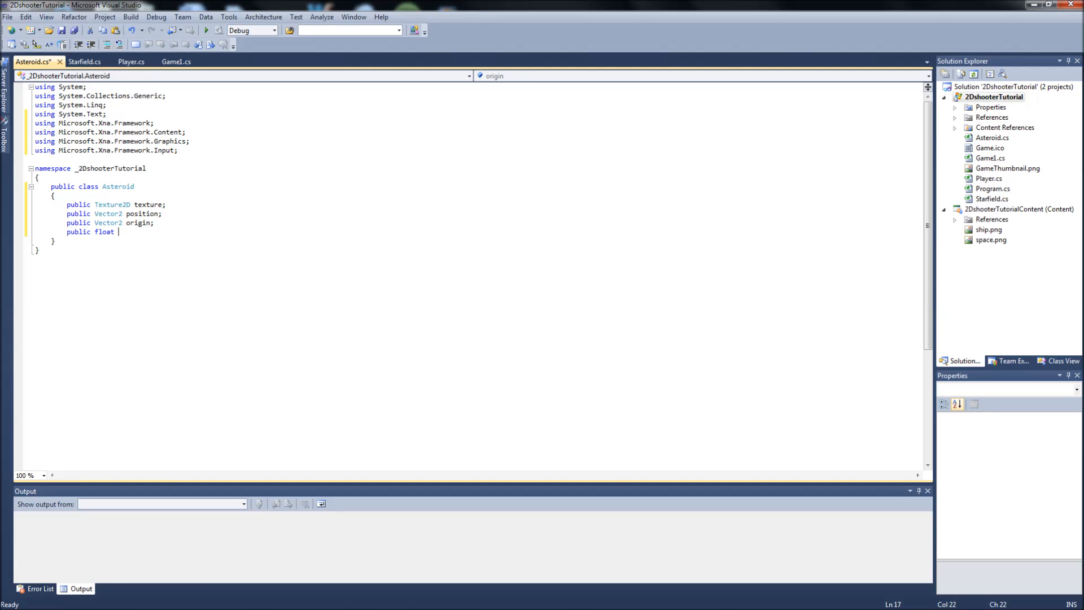
type("rotation")
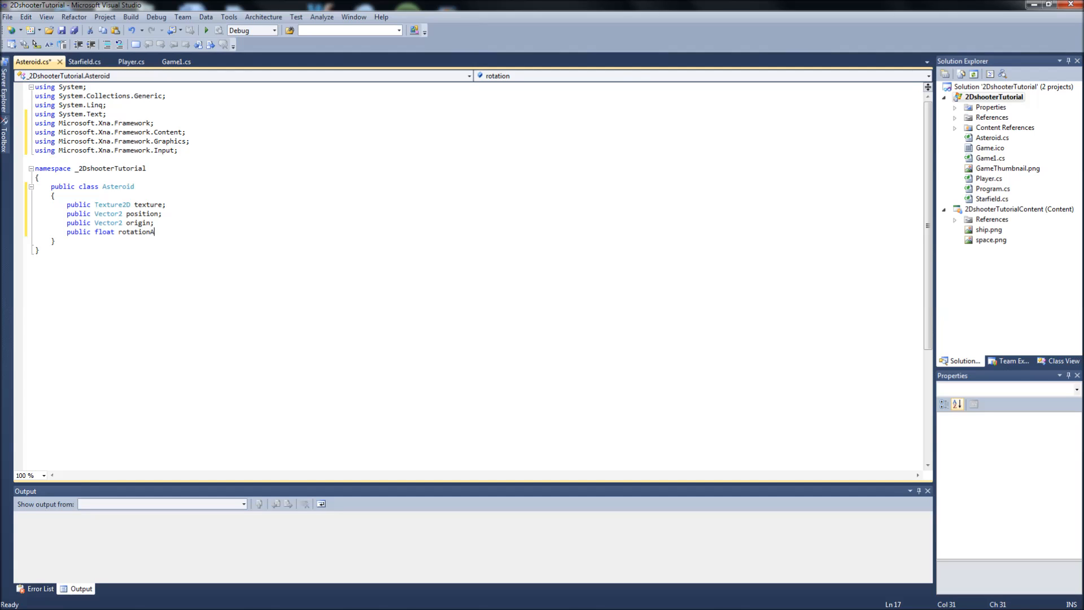
type("Angle;")
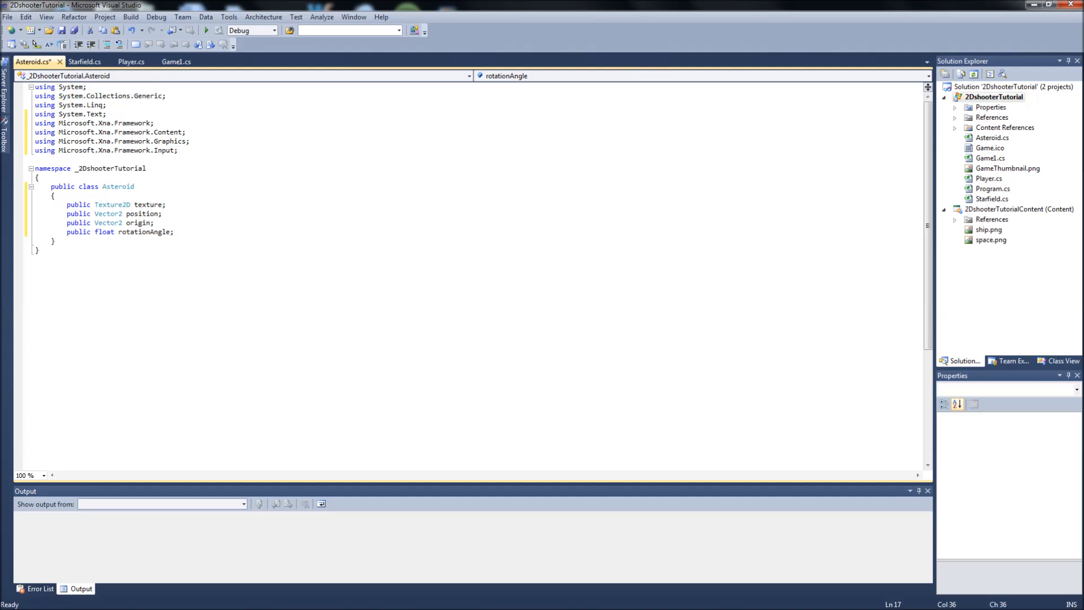
key("enter")
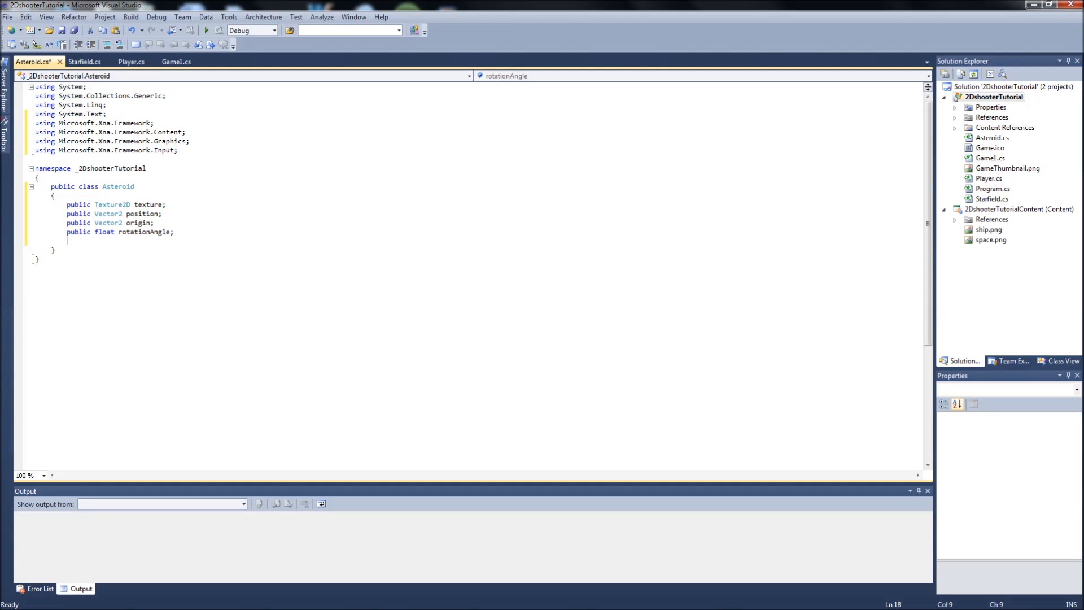
Declare public int speed and public bool isColliding, destroyed fields.
type("public int spee")
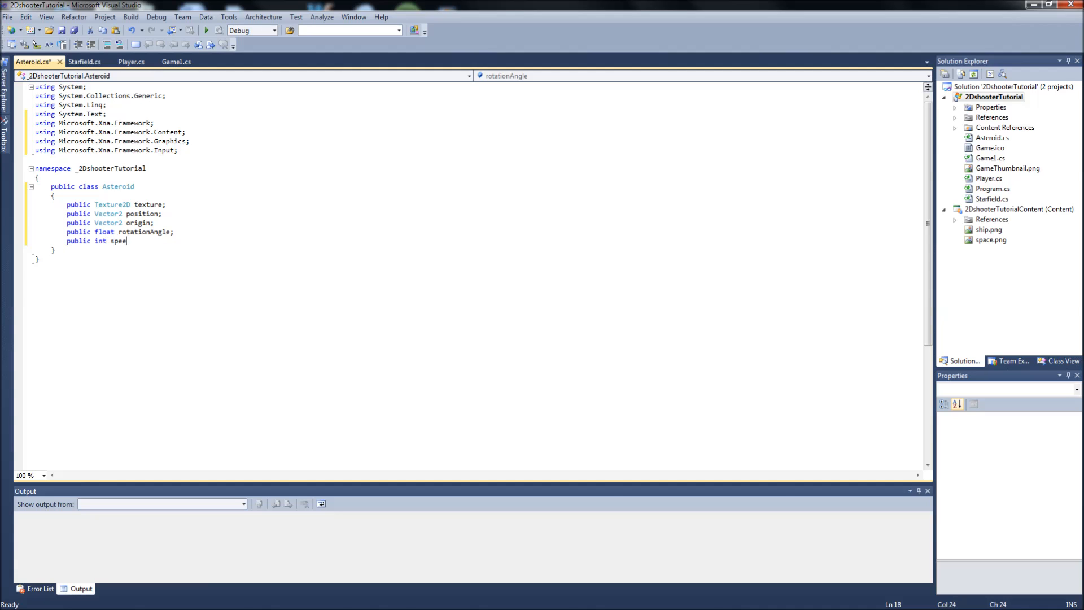
type("d;")
type("public bool is")
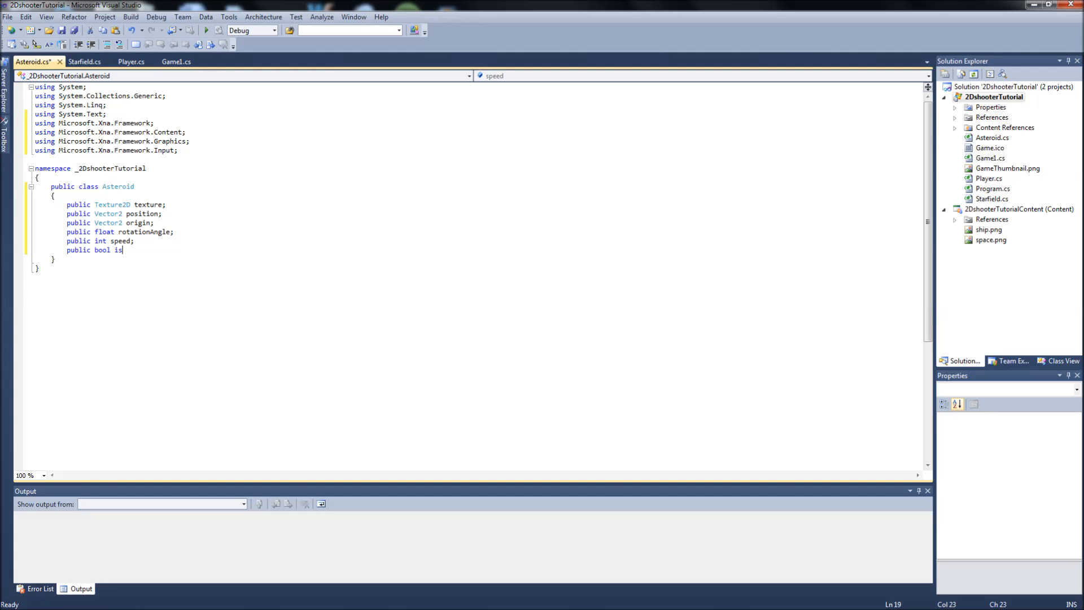
type("Colliding,")
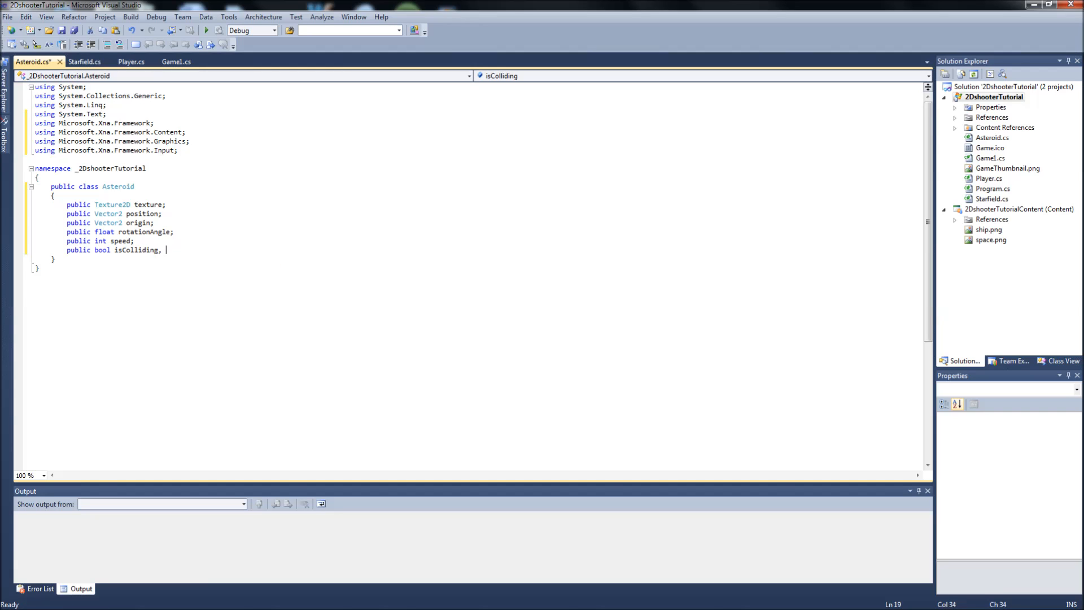
type("dest")
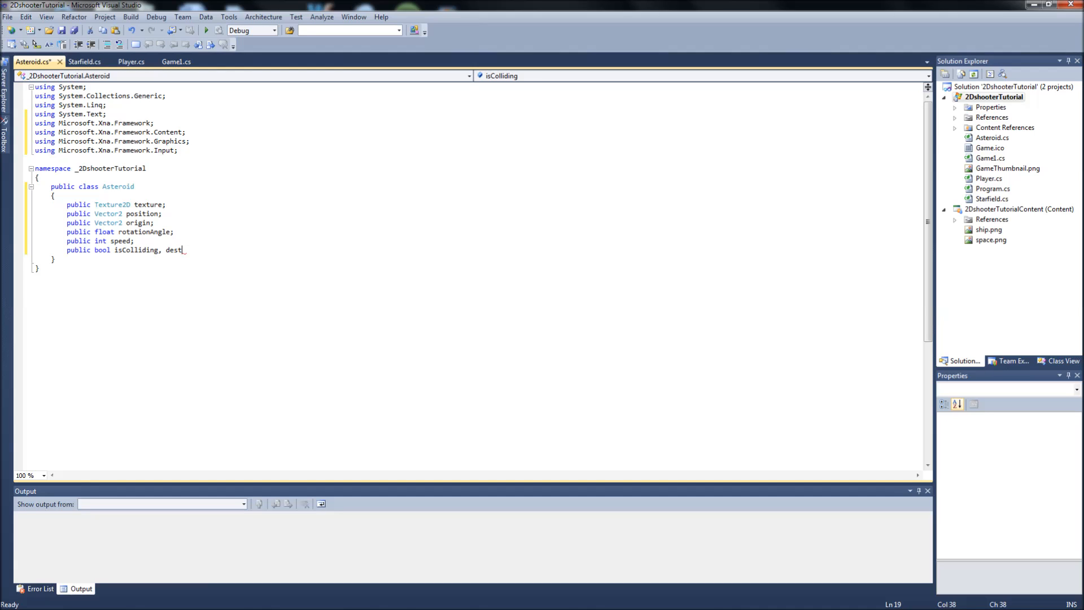
type("royed;")
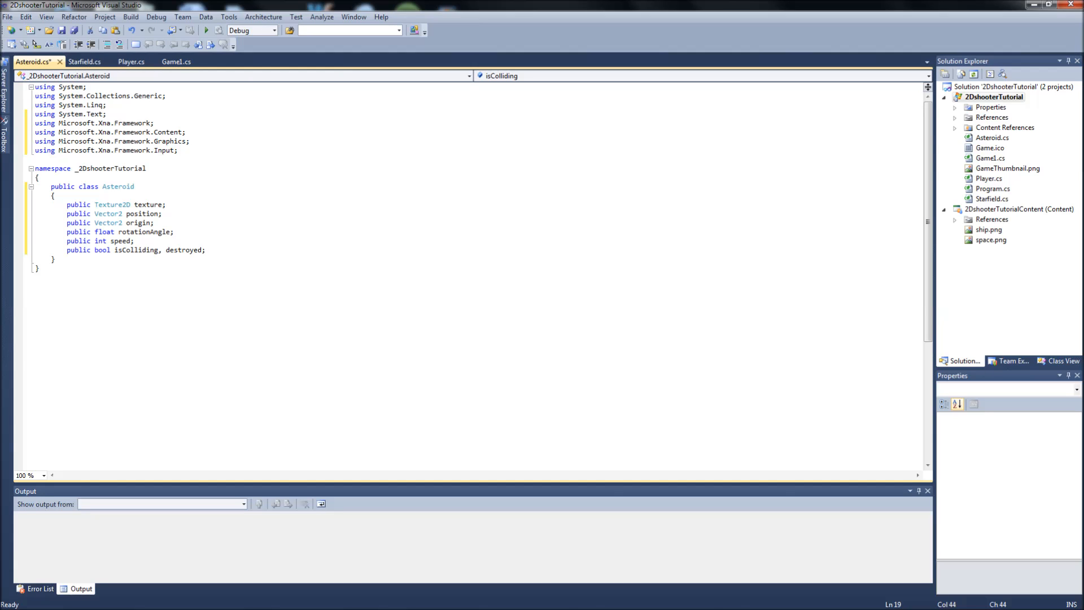
key("enter")
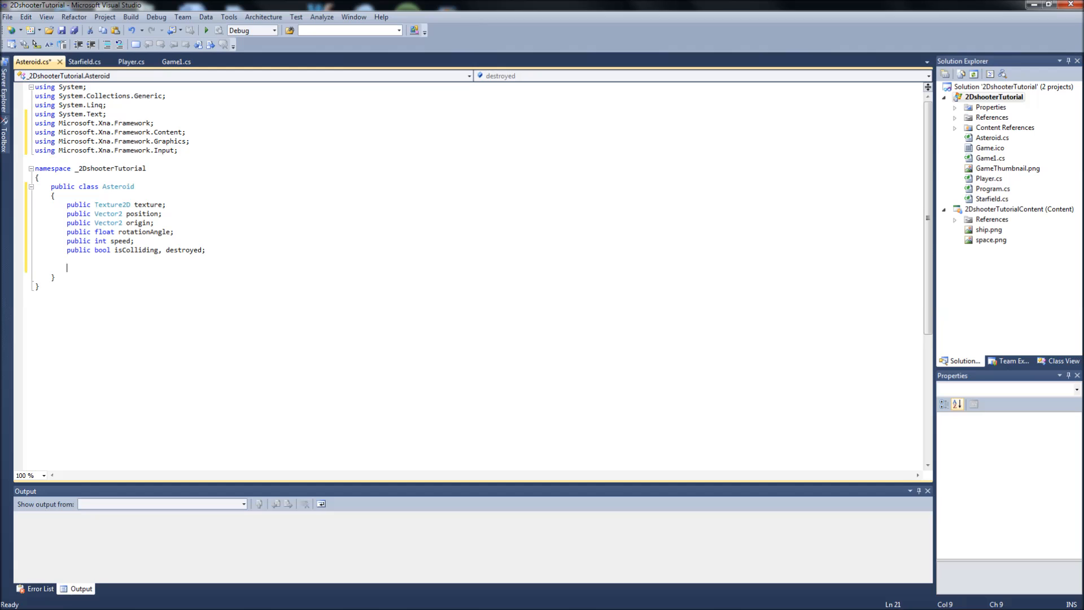
Write a // Constructor comment and an empty public Asteroid() constructor.
type("// COnstructor")
type("public As")
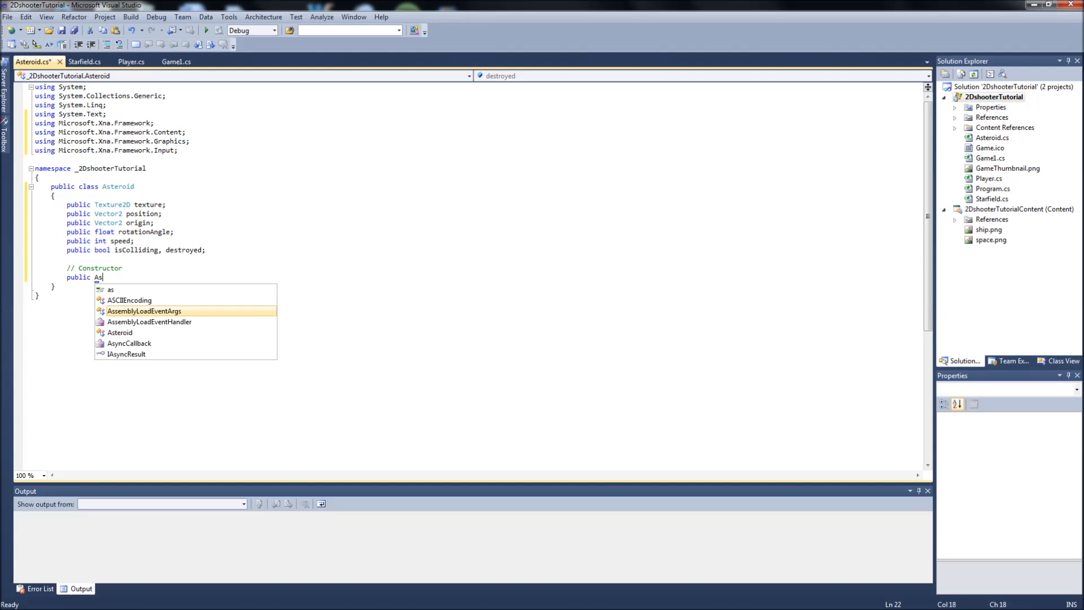
type("teroid(")
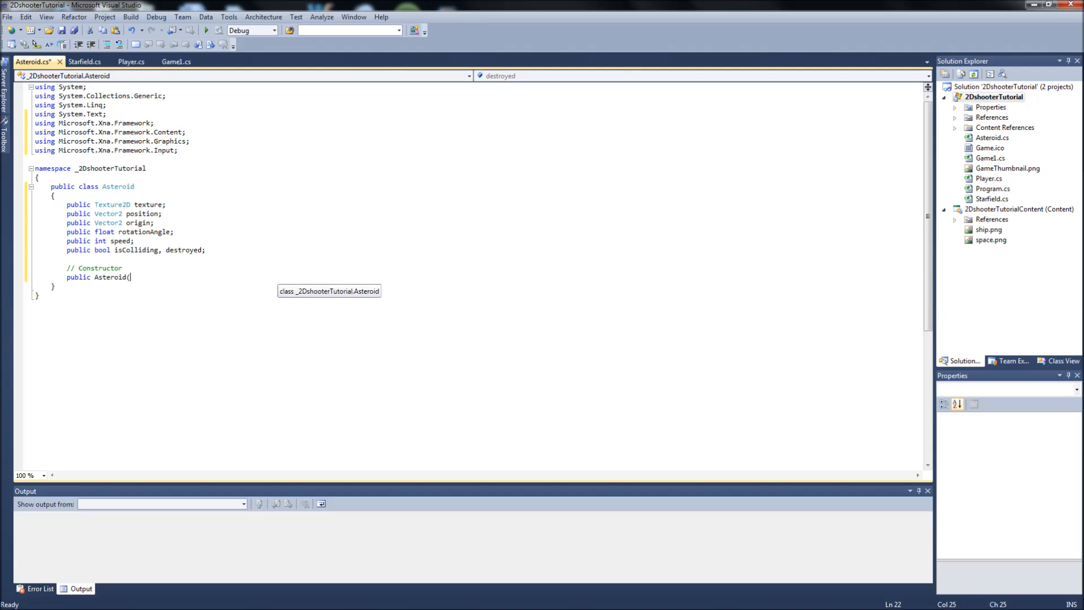
type(")")
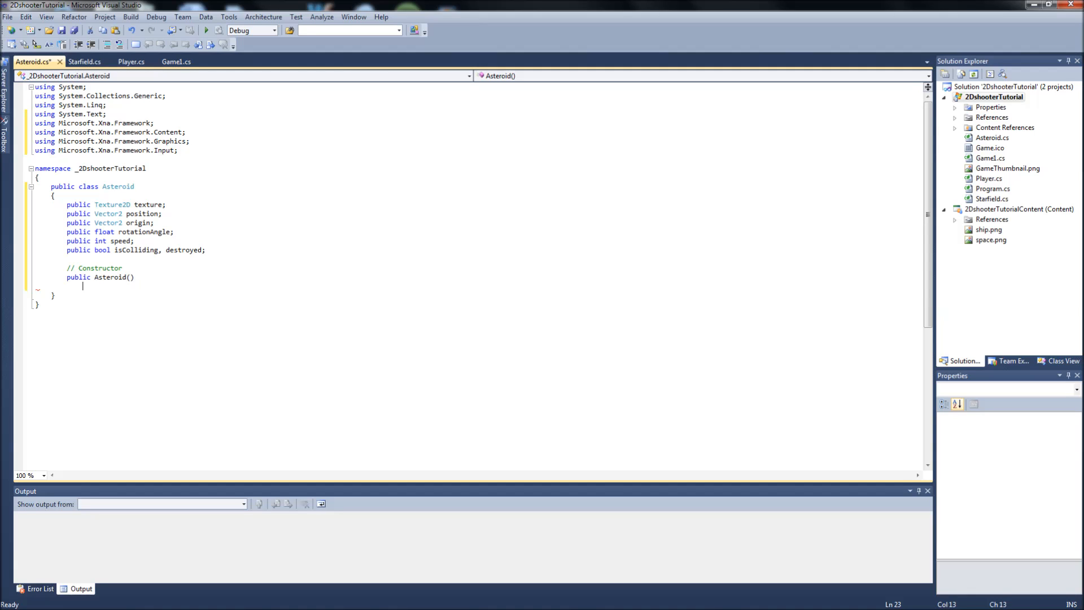
type("{")
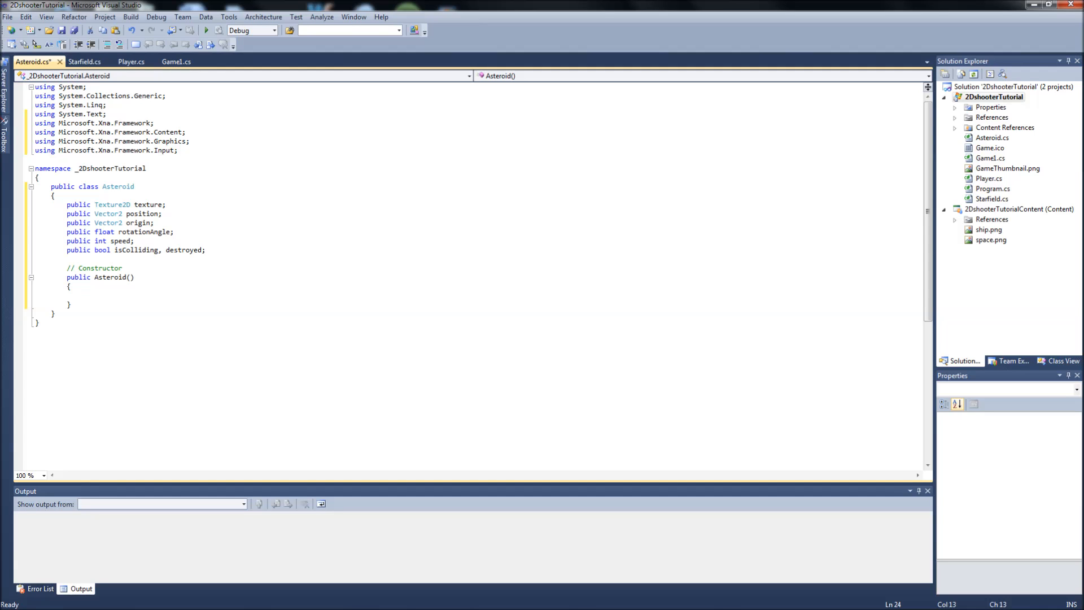
left_click(82, 295)
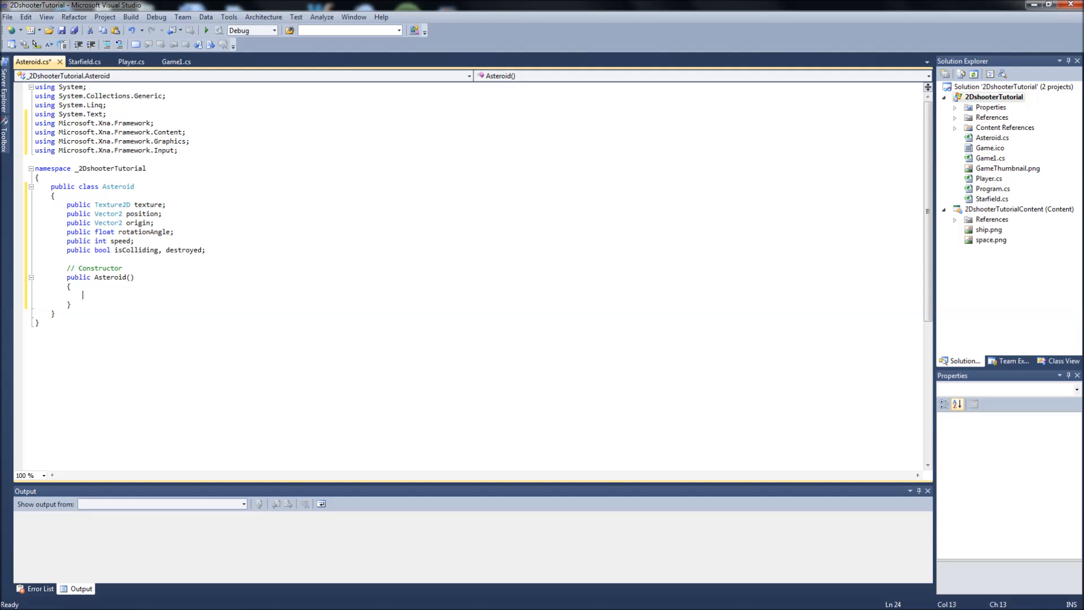
In the constructor set position = new Vector2(400, -50).
type("pso")
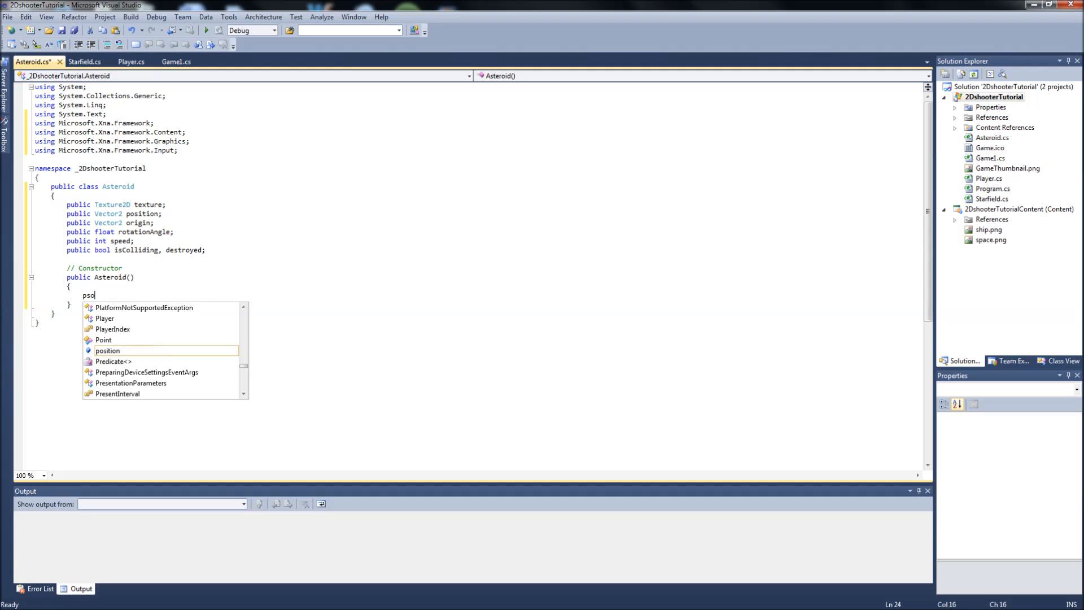
type("position")
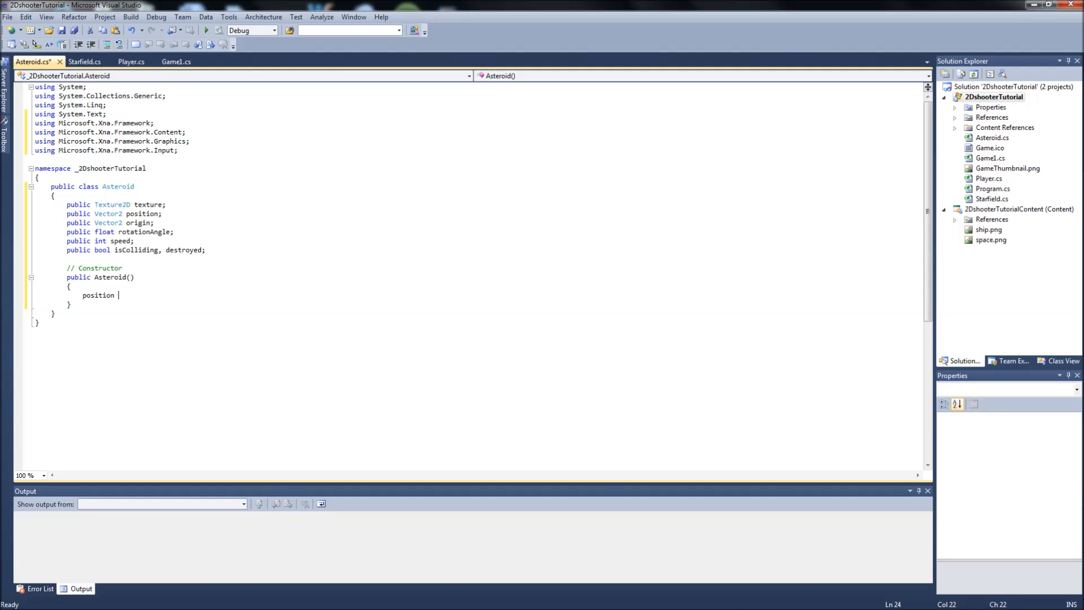
type("= new")
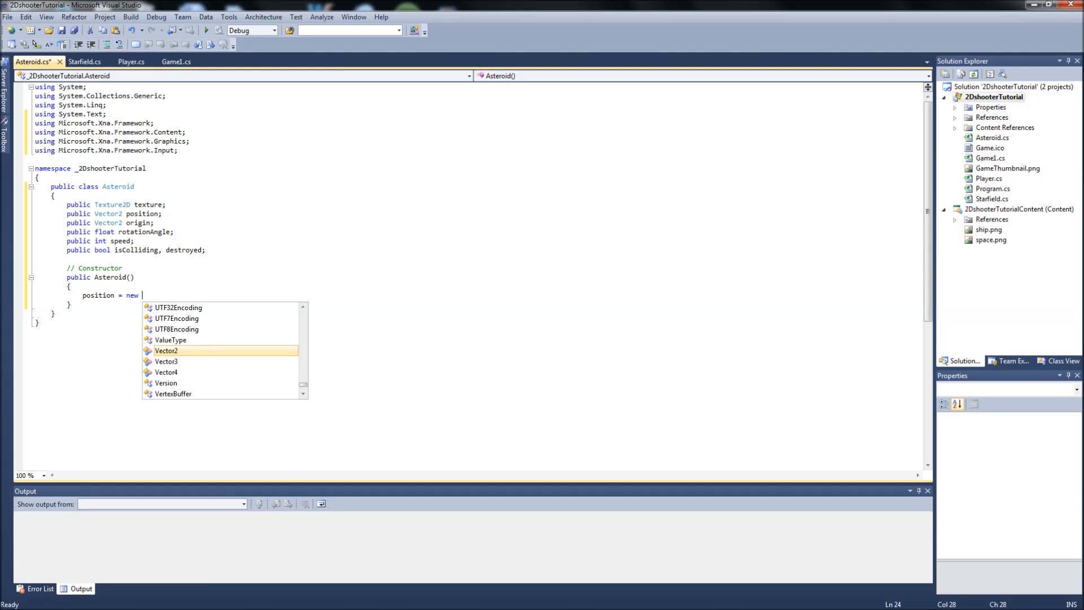
type("Vector2(")
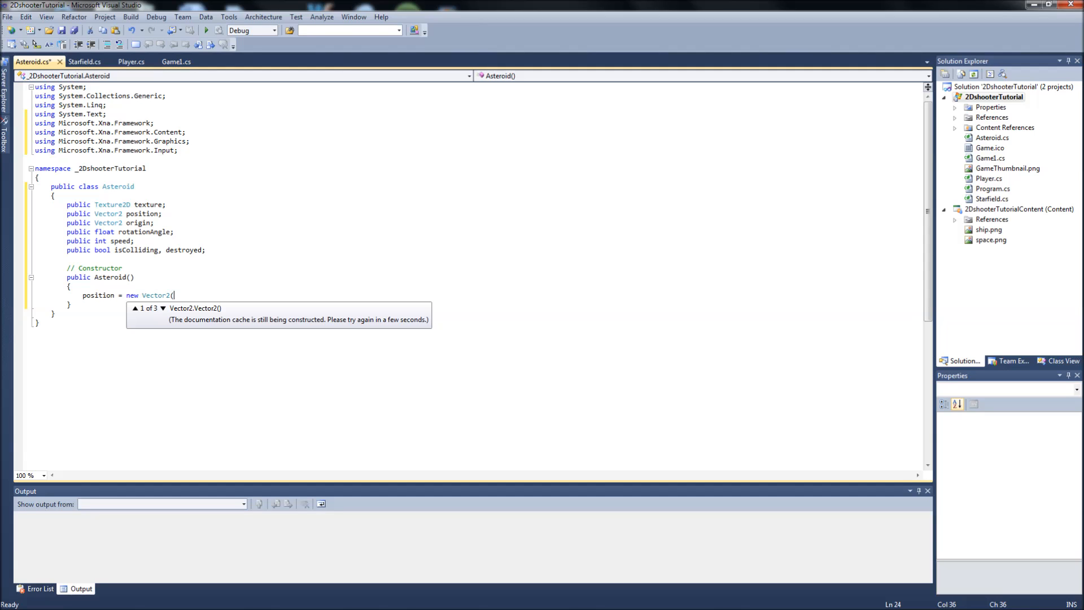
type("400")
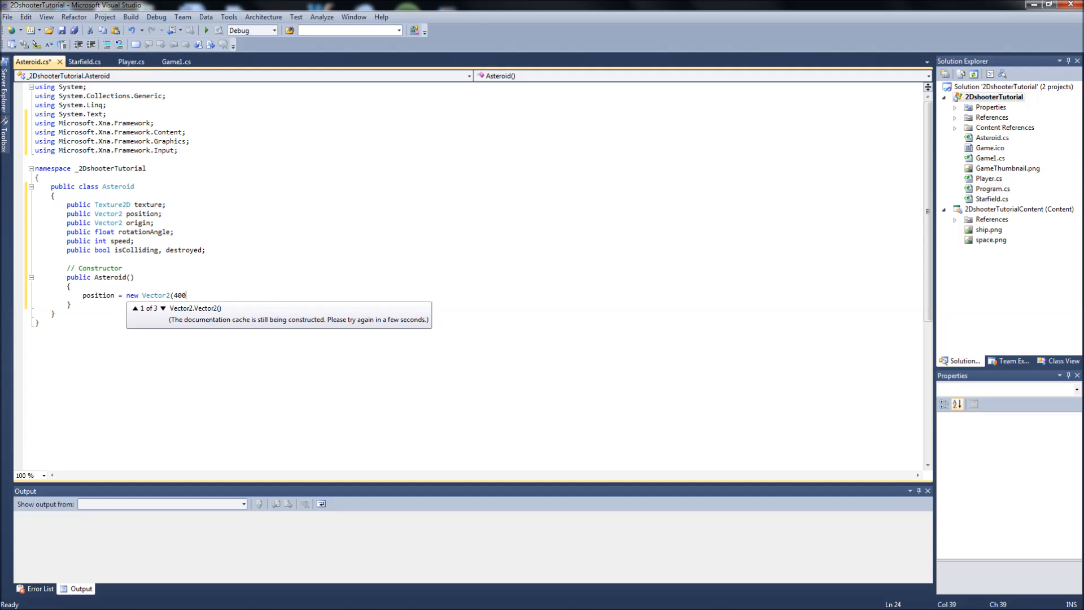
type(",")
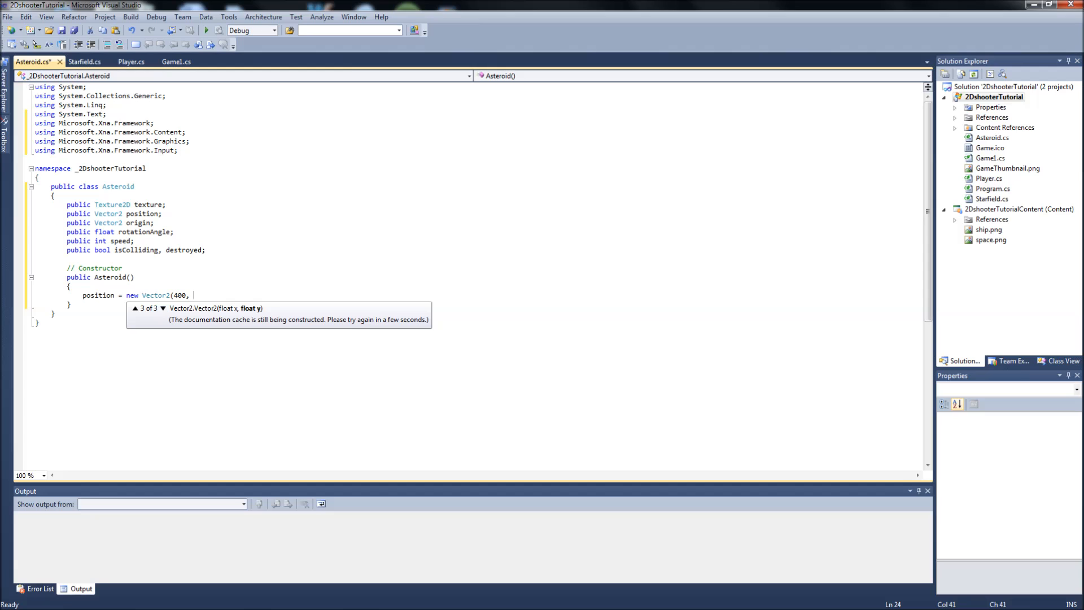
type("-50")
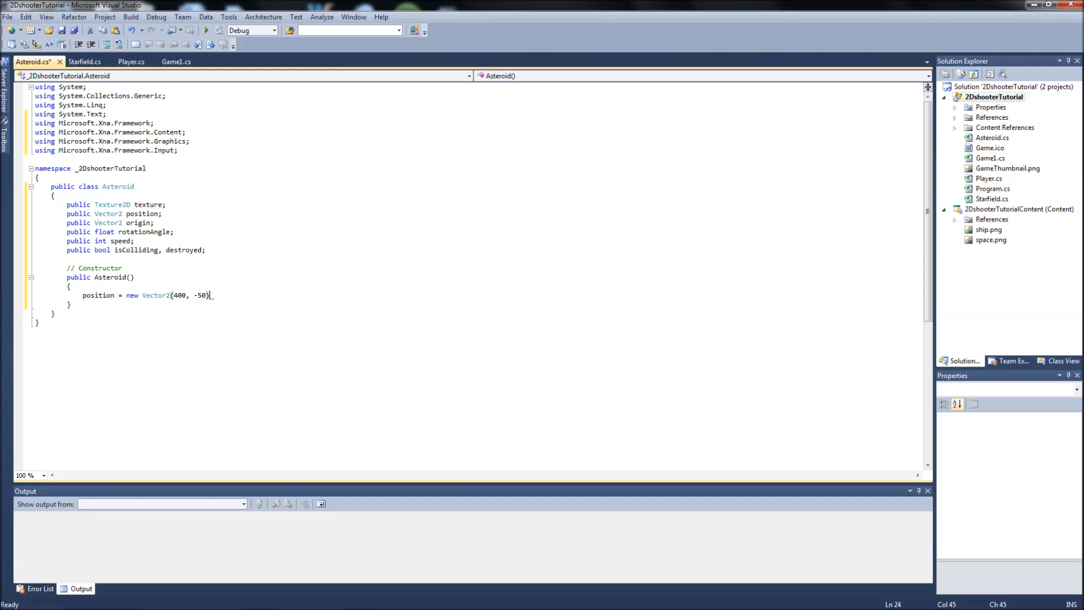
type(";")
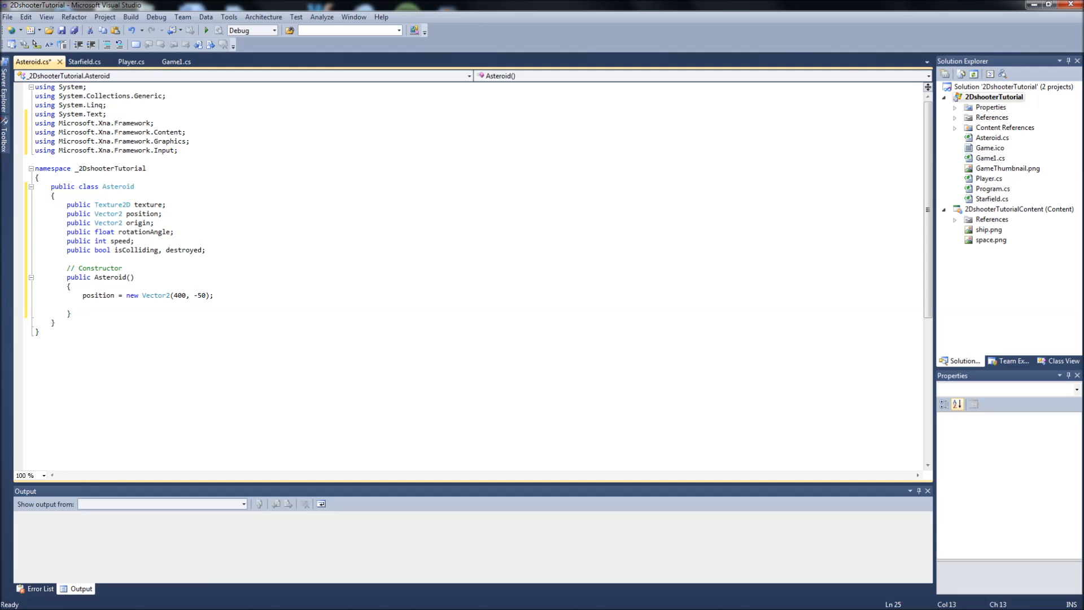
Set texture to null, speed to 4, and isColliding and destroyed to false.
type("texture = null;")
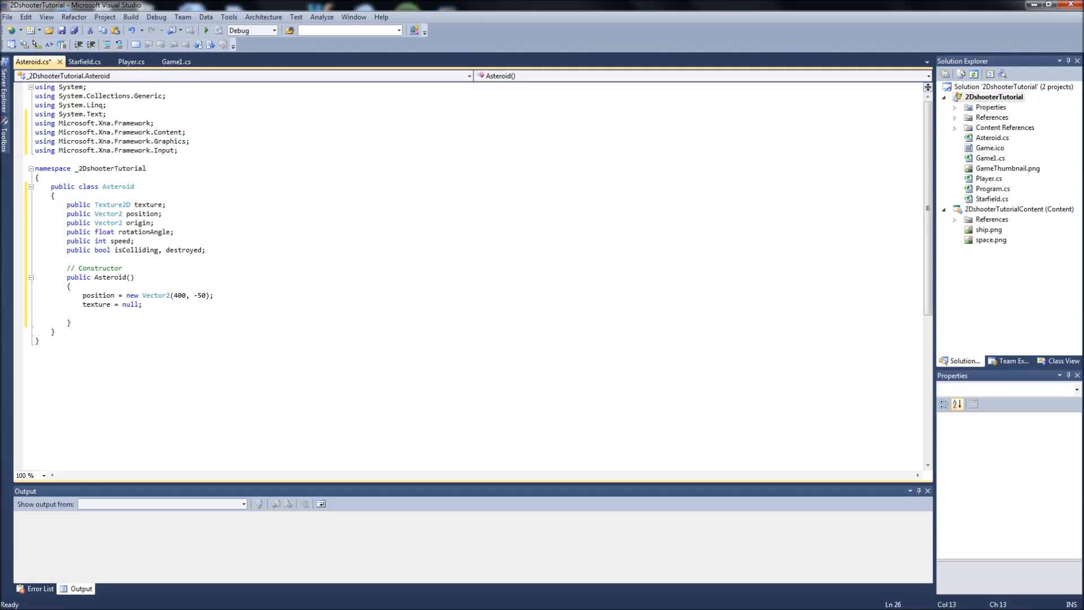
type("speed =")
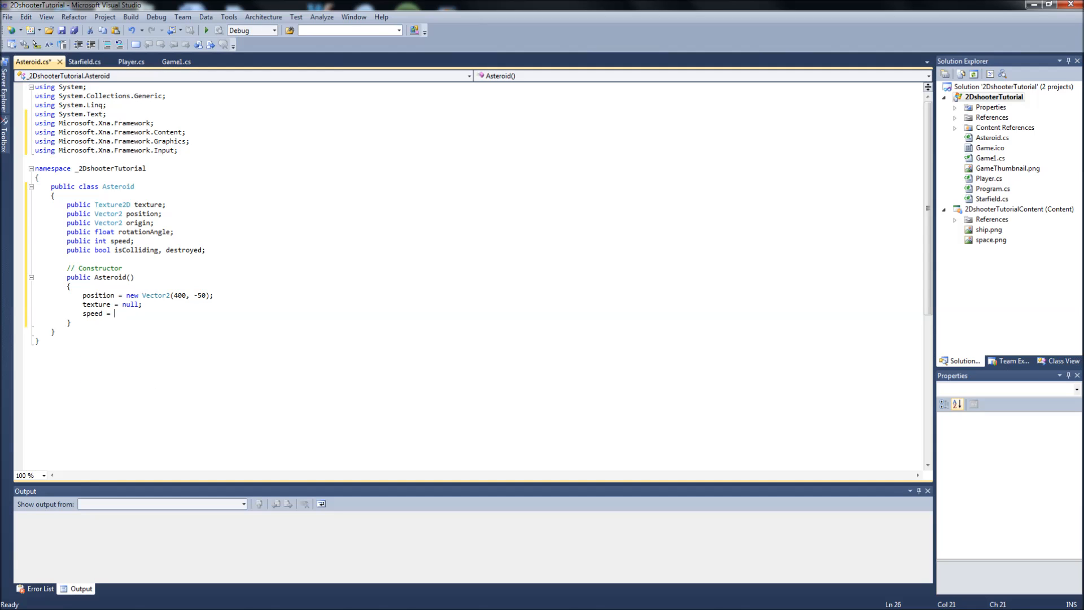
type("4;")
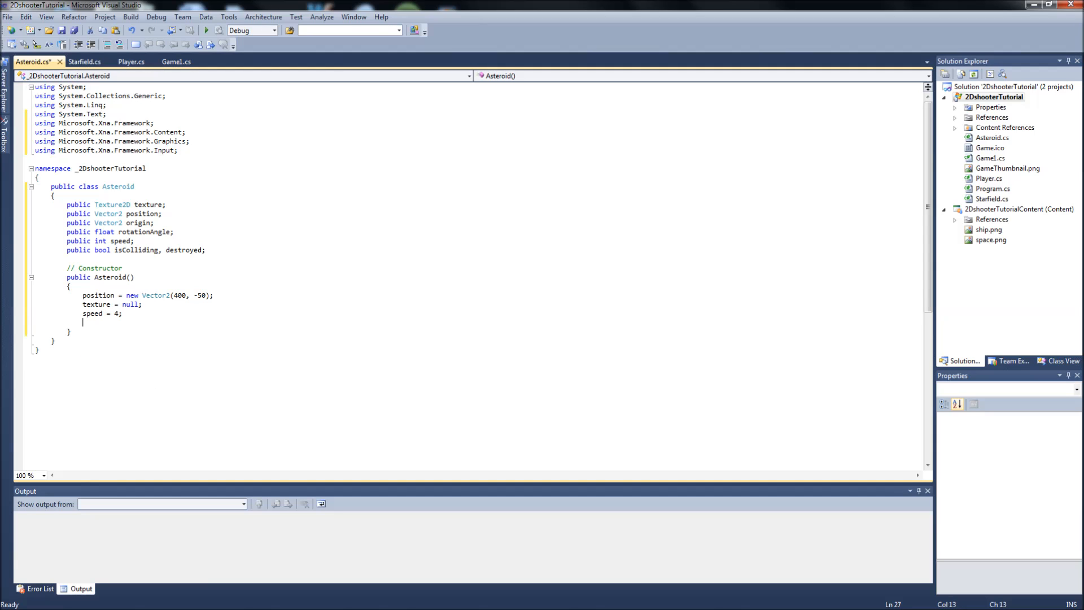
type("isColliding = false;")
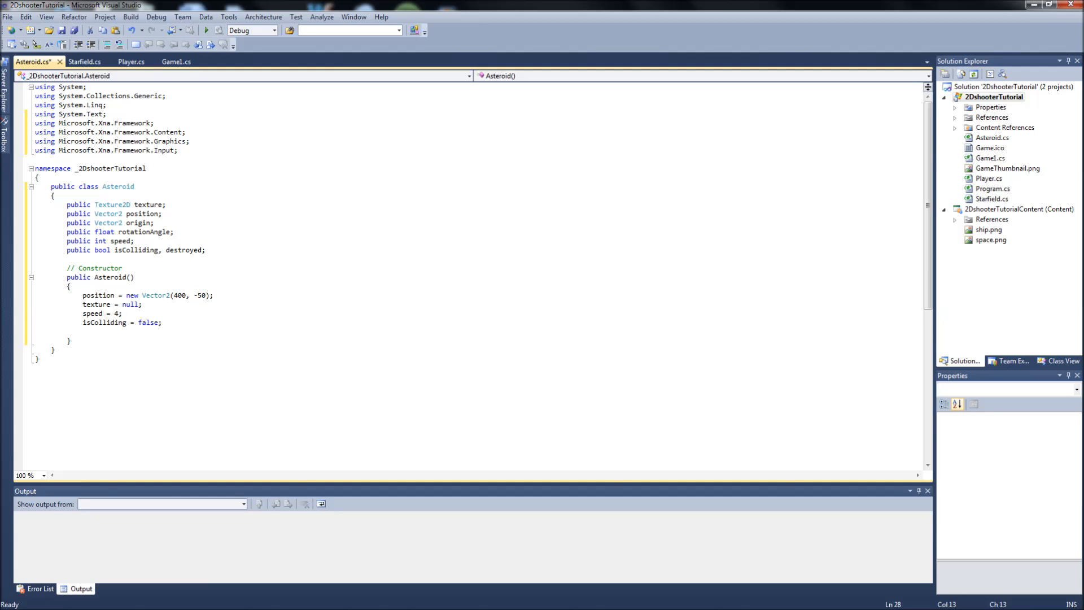
type("destroyed =")
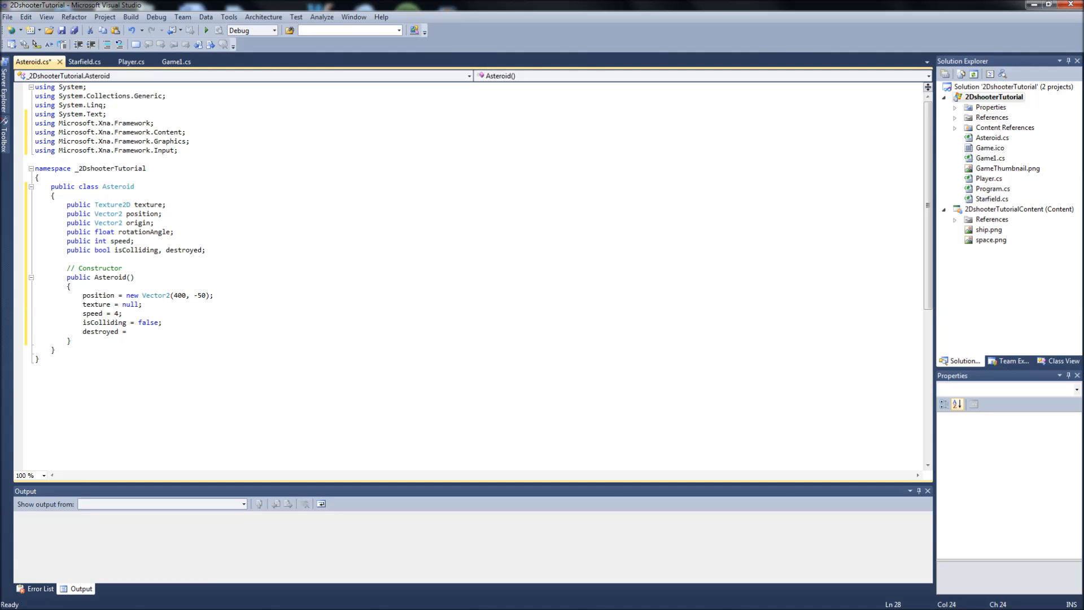
type("false;")
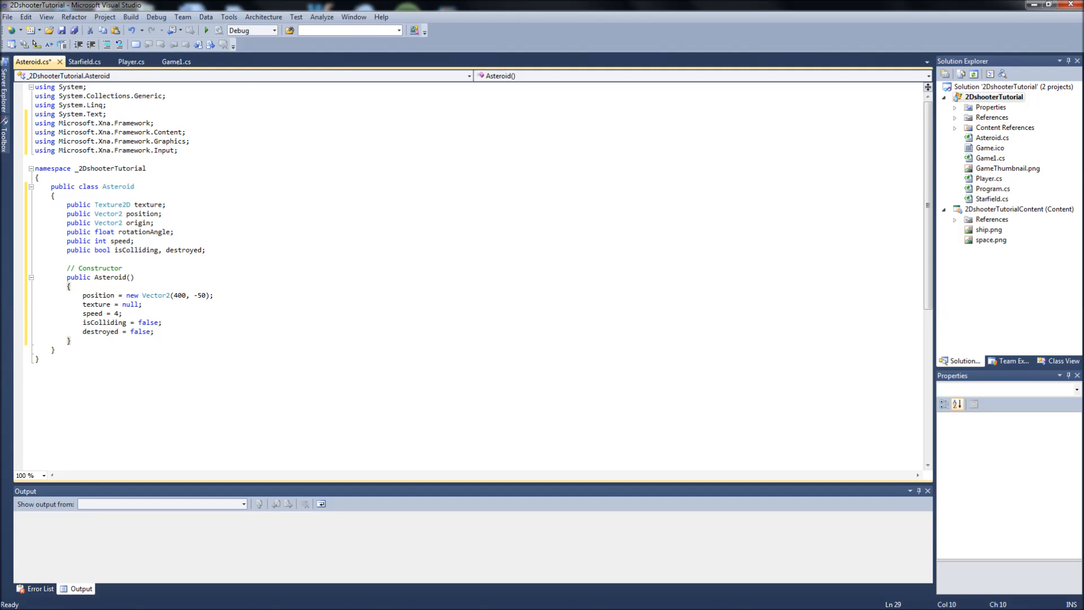
Write a // Load Content comment and public void LoadContent(ContentManager Content) method.
type("// Load")
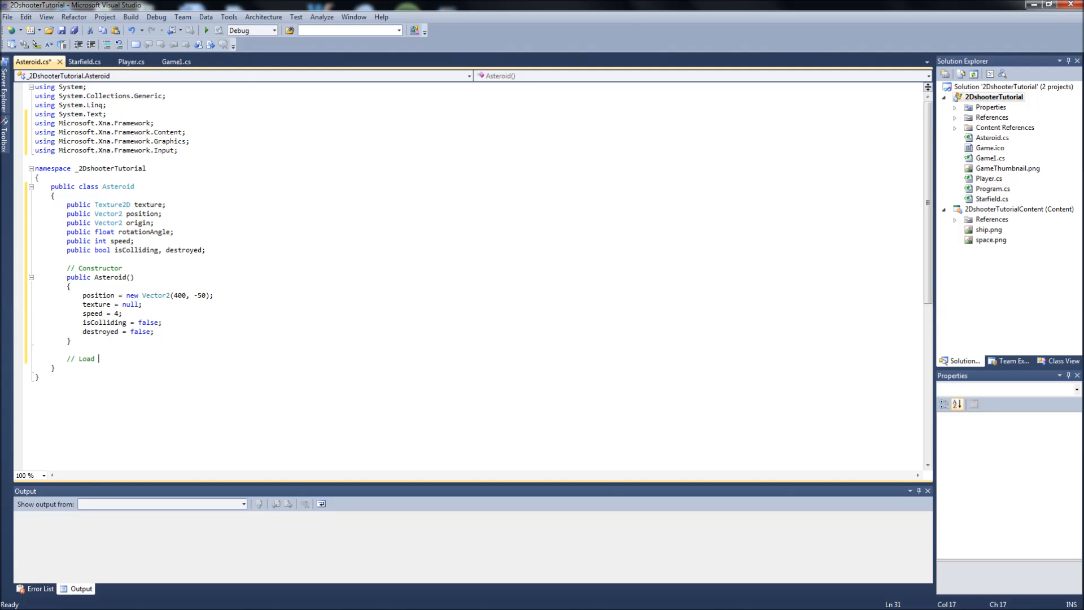
type("Contect")
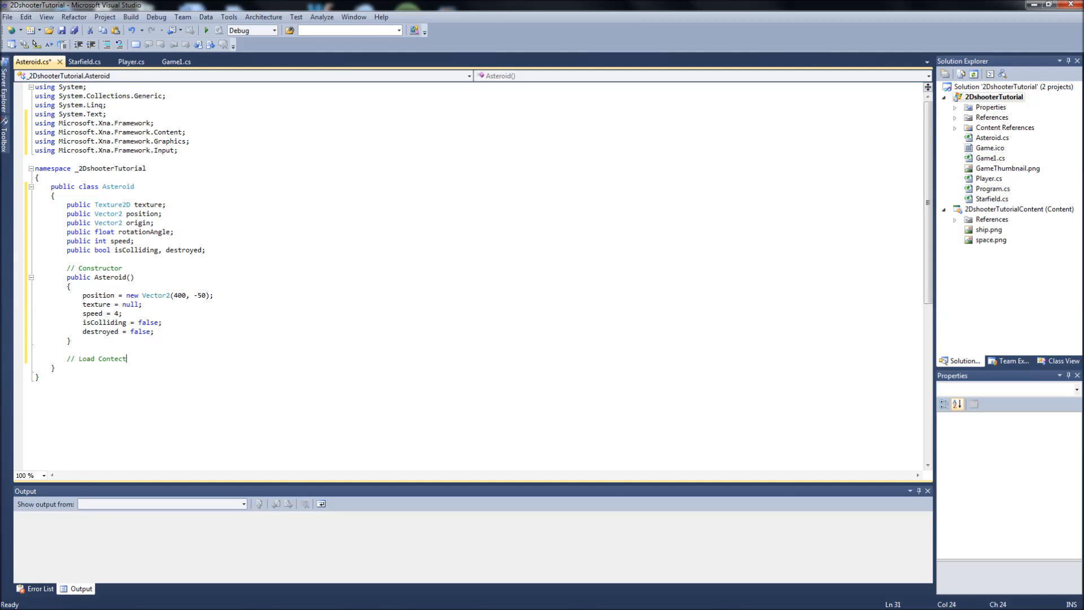
key("BackSpace")
type("n")
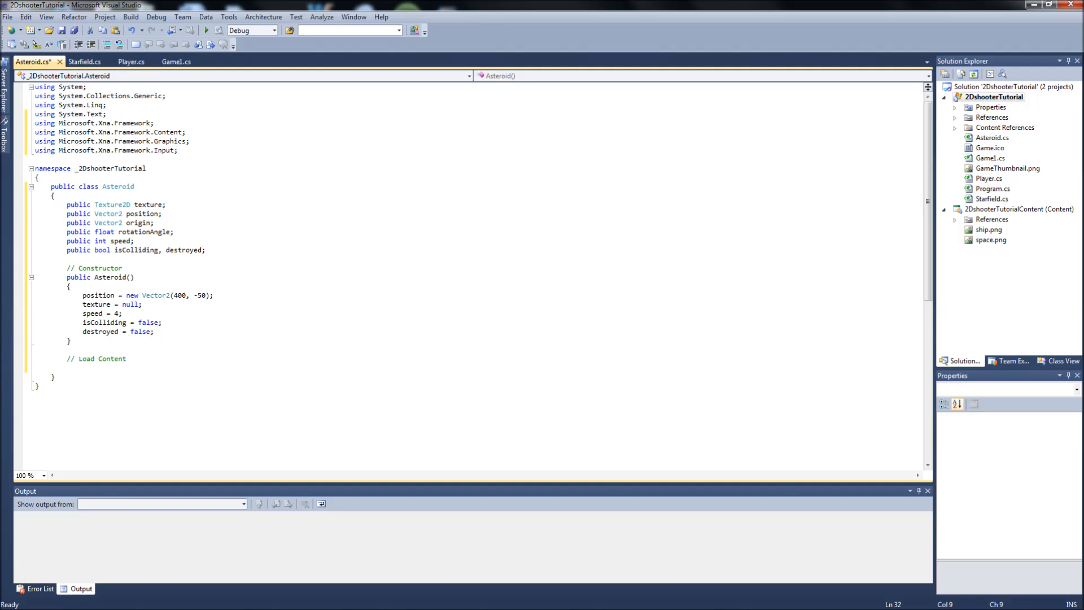
type("public")
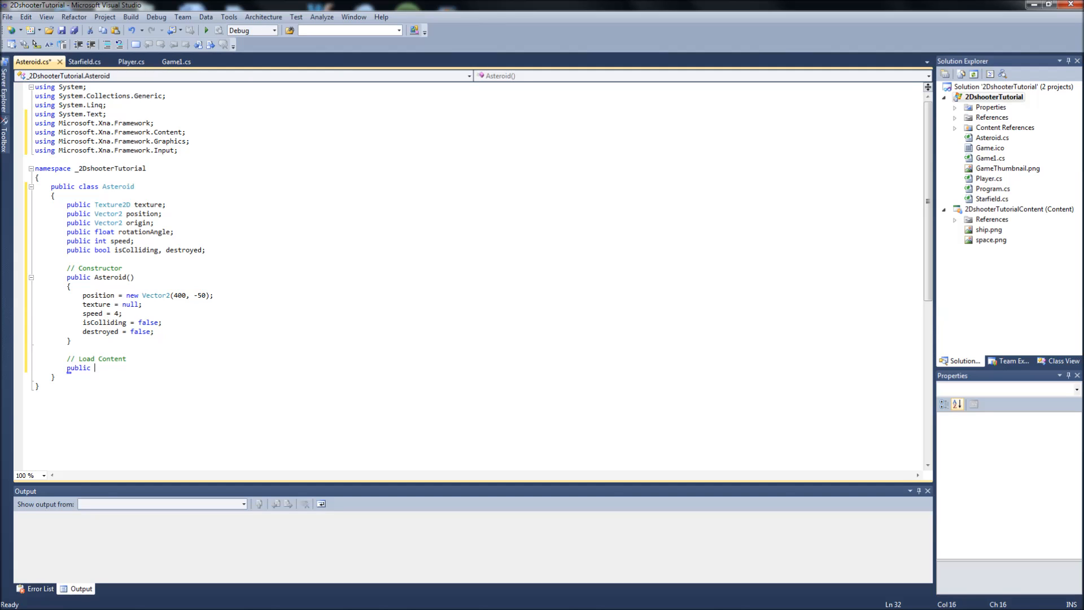
type("void LoadCOn")
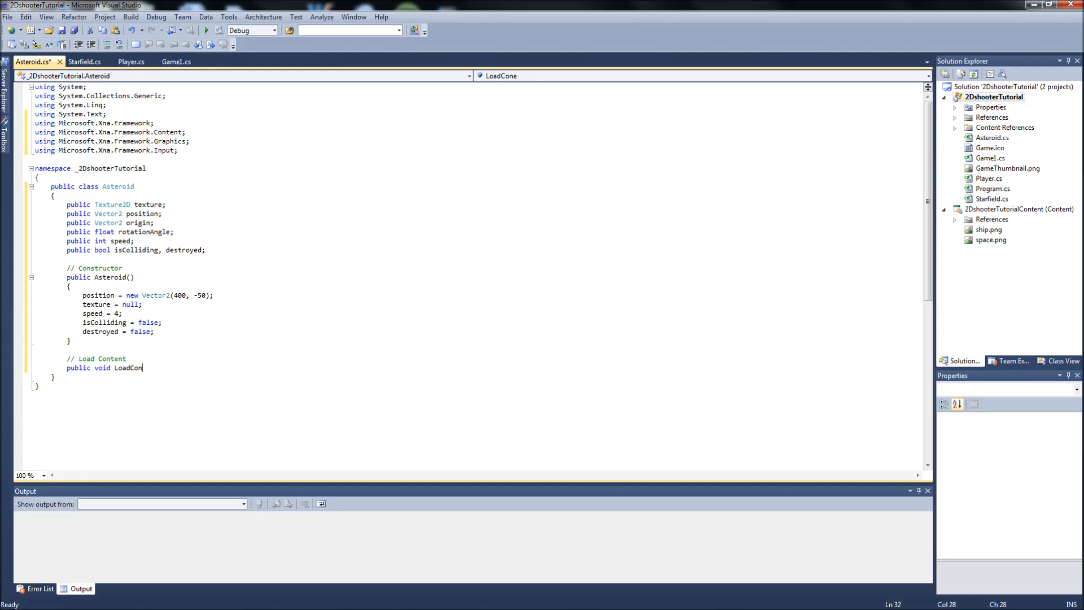
type("tent(COnt")
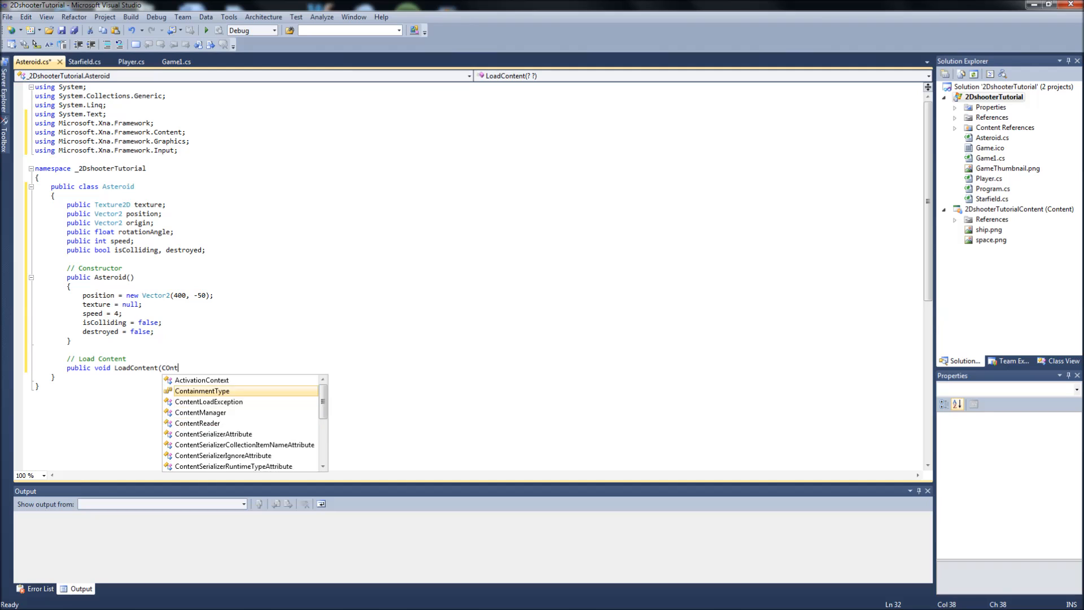
type("entManager Content")
type("{ }")
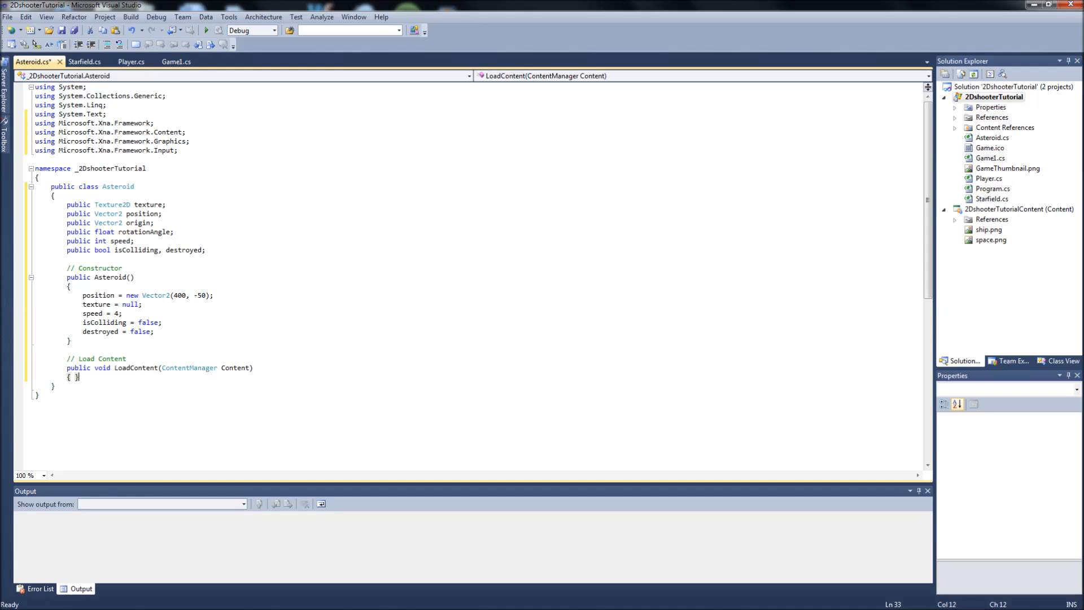
key("Enter")
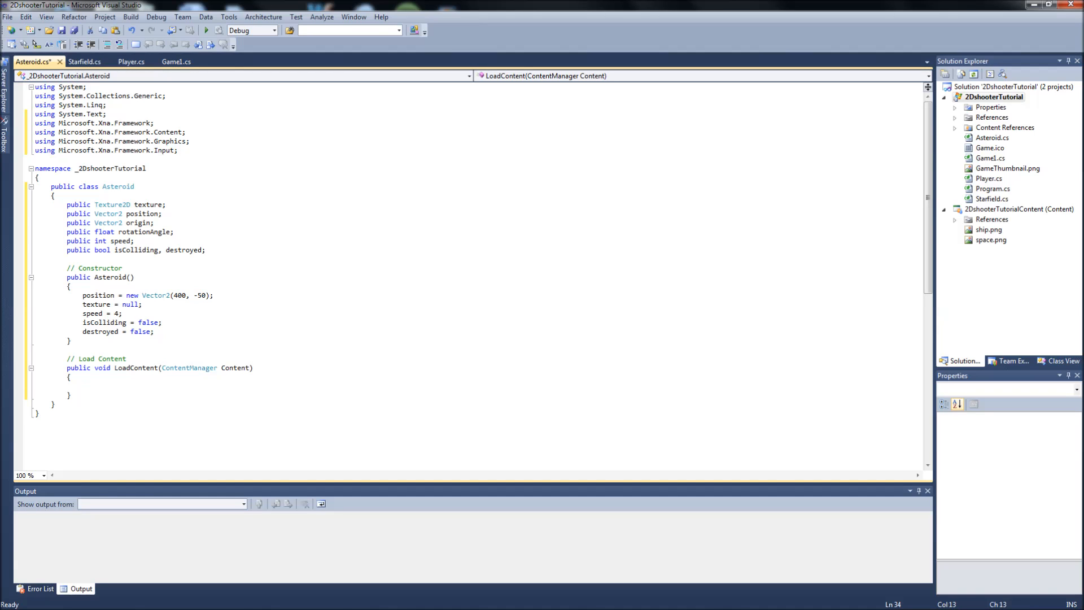
Inside it write texture = Content.Load<Texture2D>(""); with the asset name still blank.
type("texture =")
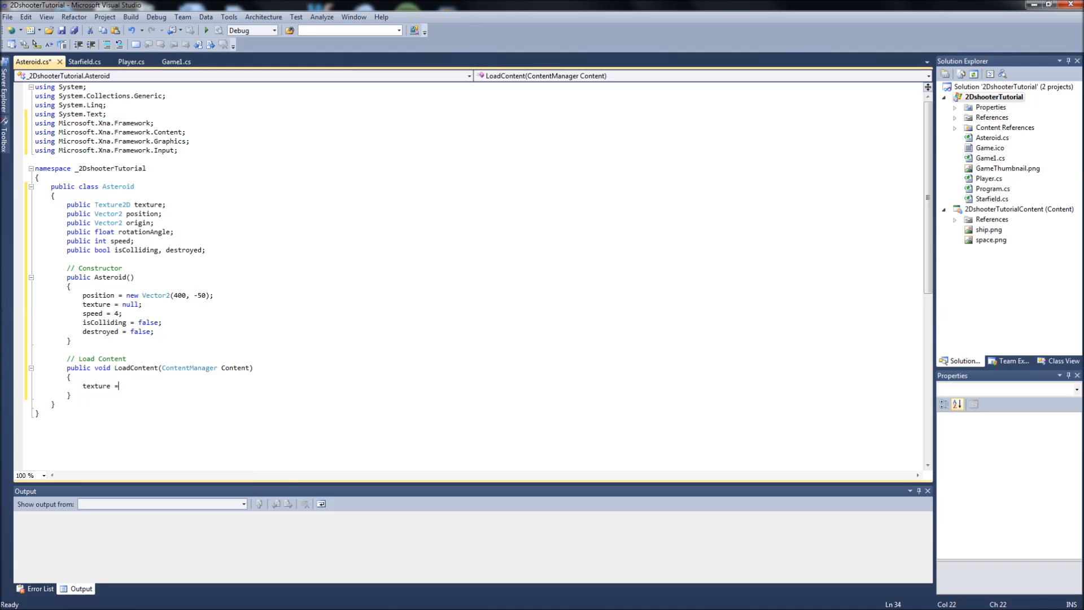
type("Content.Load<")
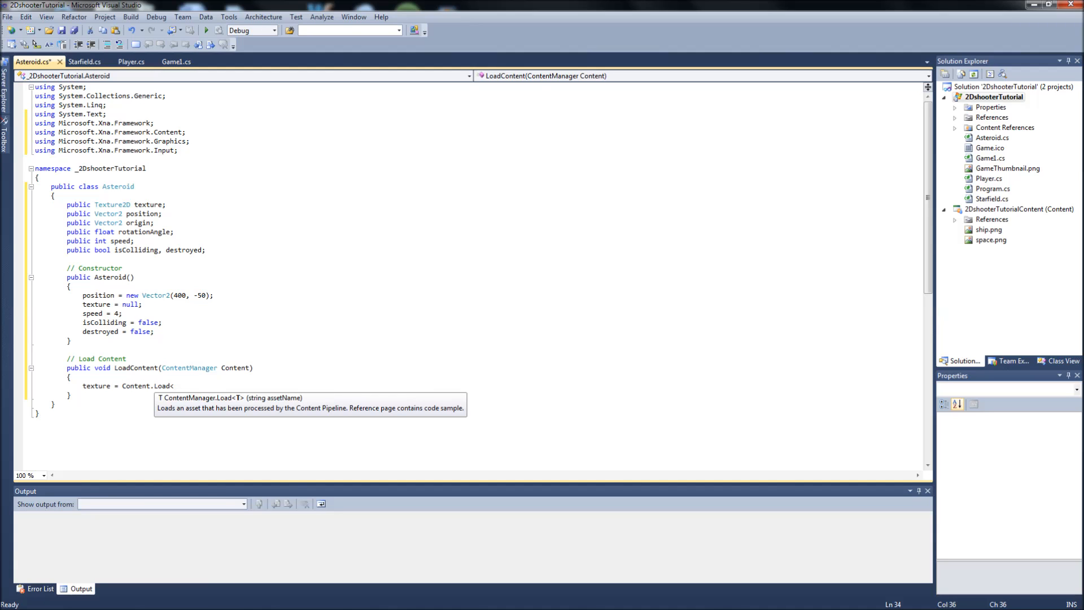
type("Texture2D>")
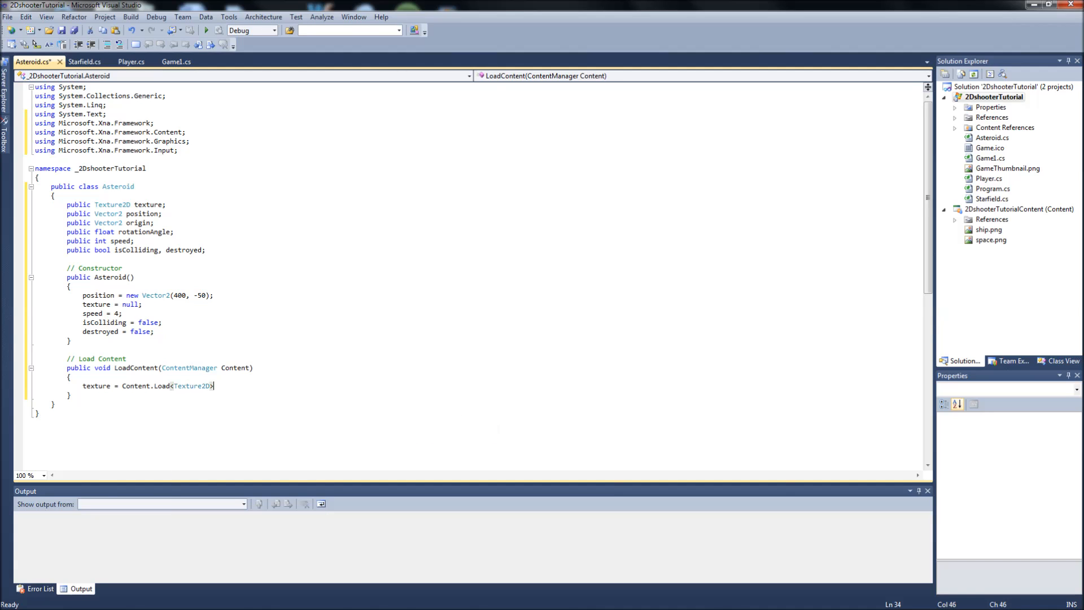
type("(\"")
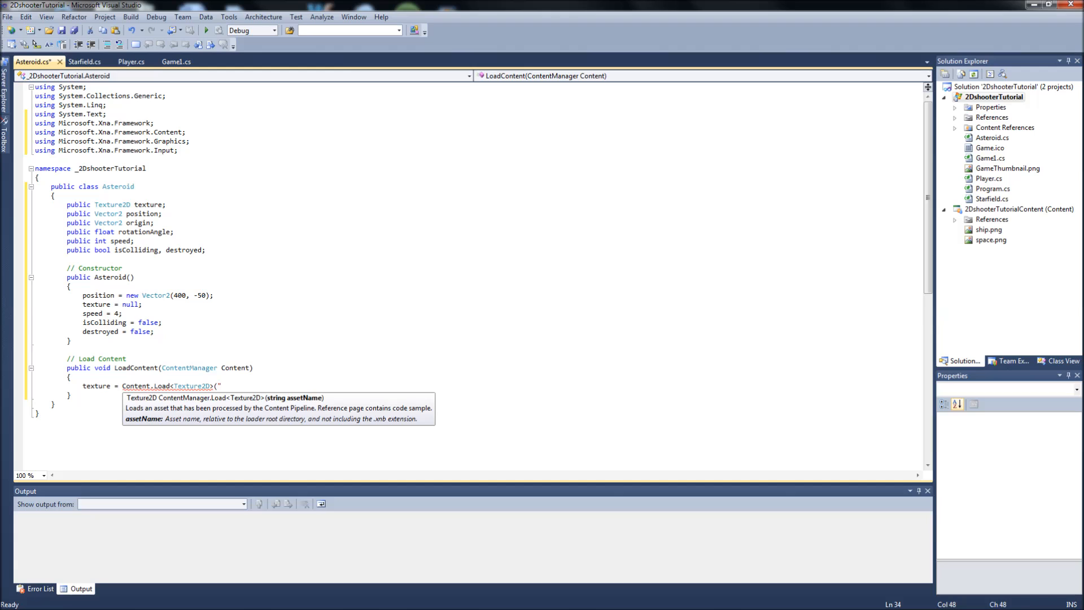
type("\");")
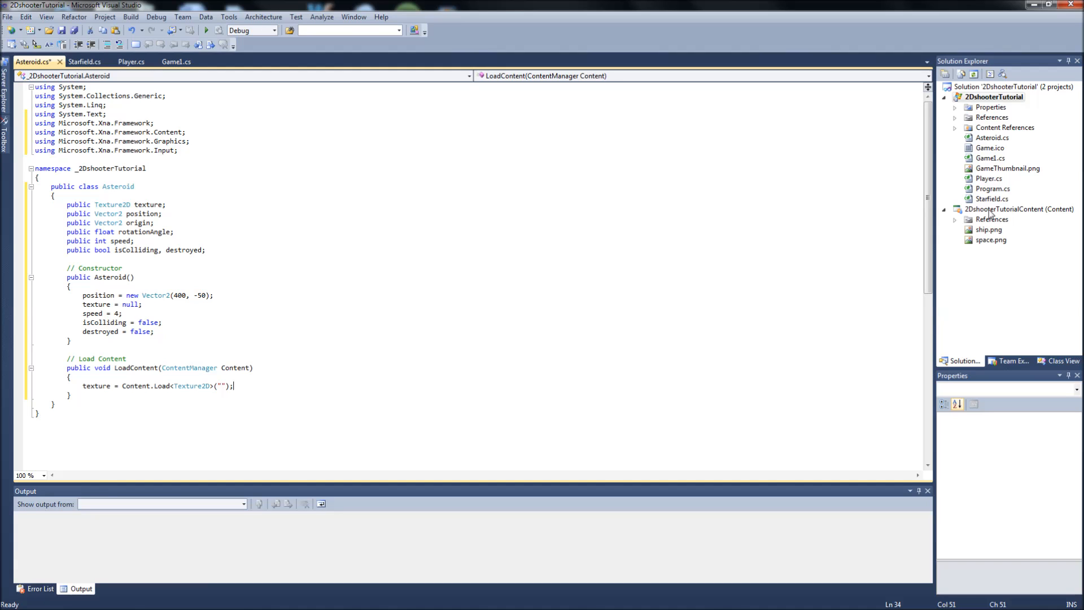
Add the asteroid image from Pictures > Youtube Tutorials > 2D Shooter Graphics > Art to the content project.
right_click(1016, 209)
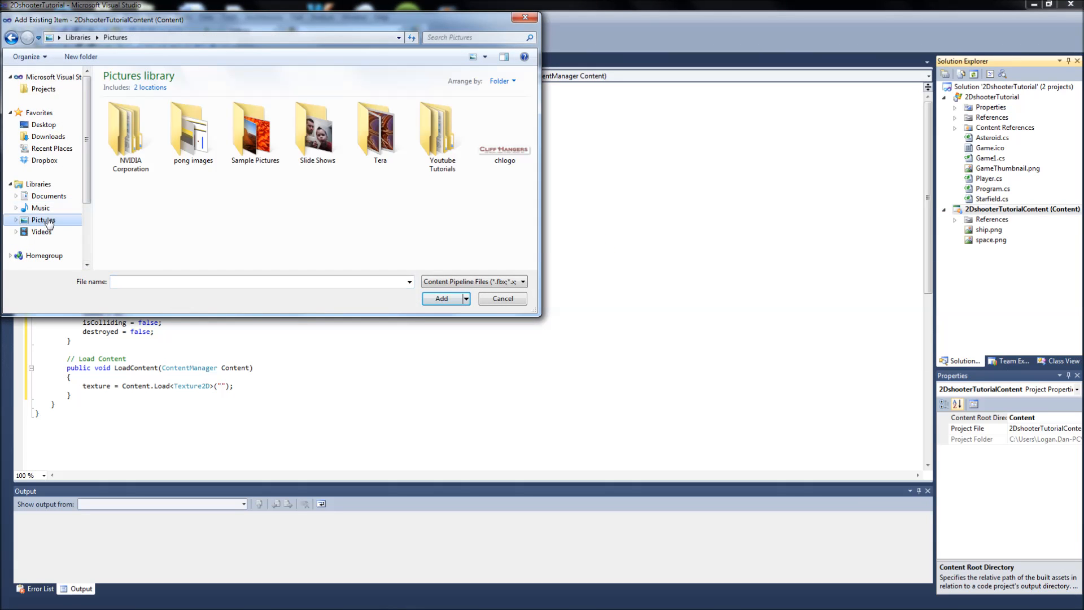
left_click(254, 127)
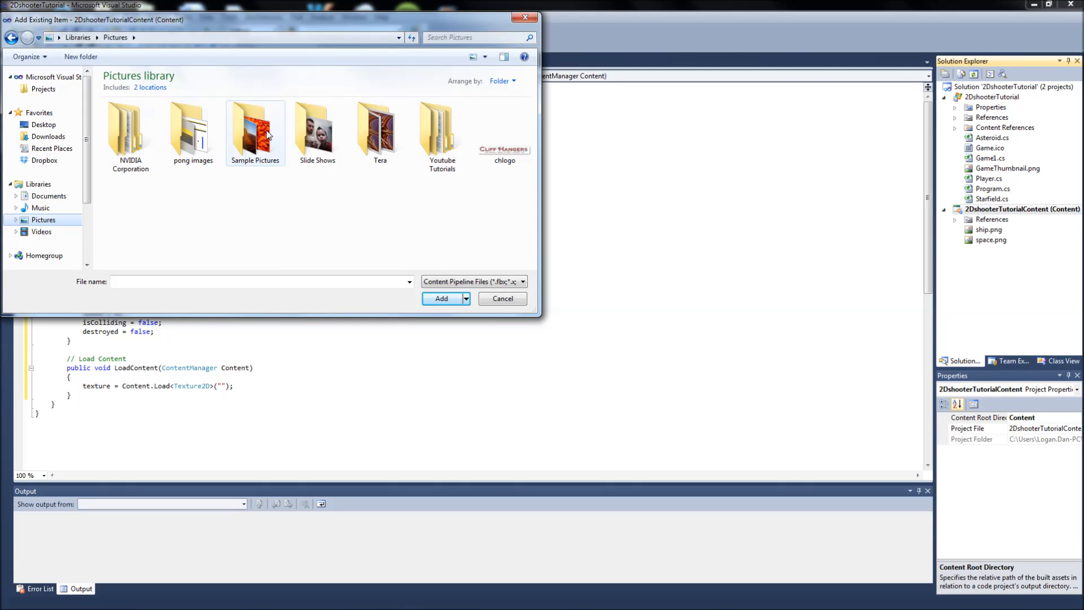
double_click(441, 131)
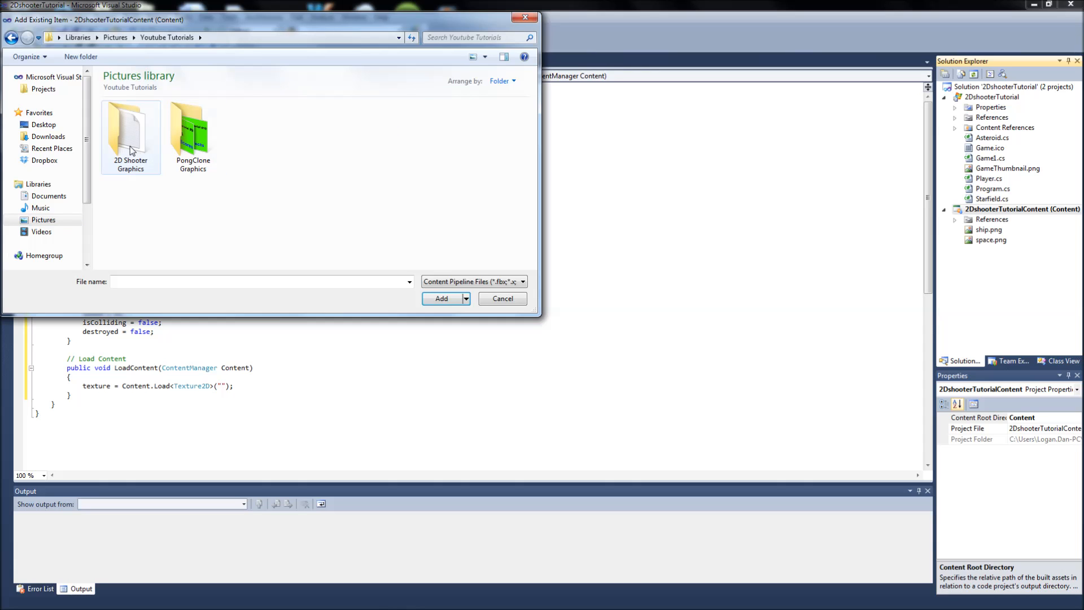
double_click(131, 128)
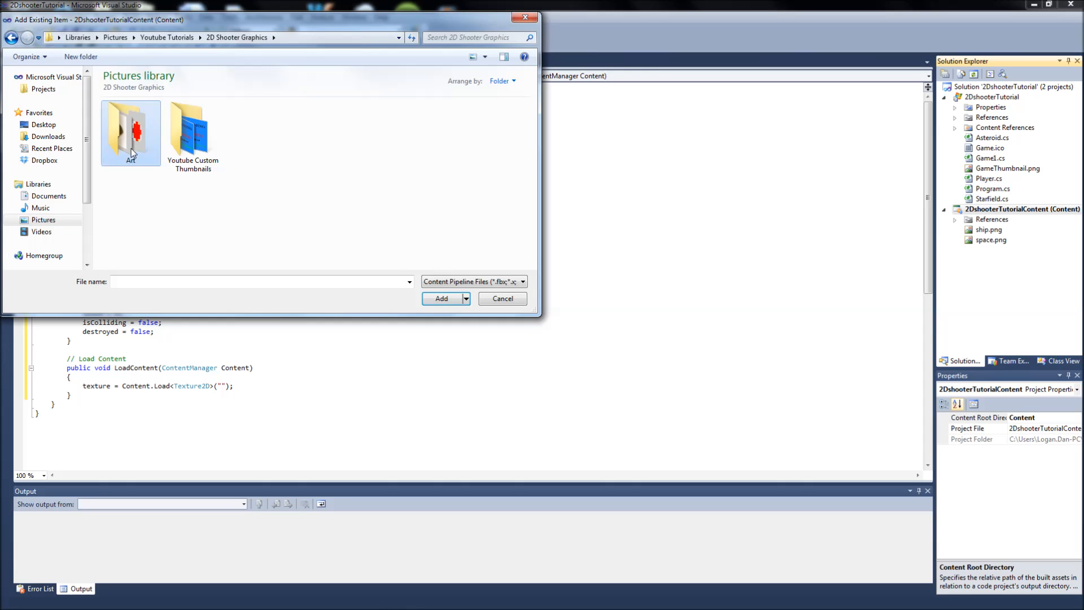
double_click(131, 127)
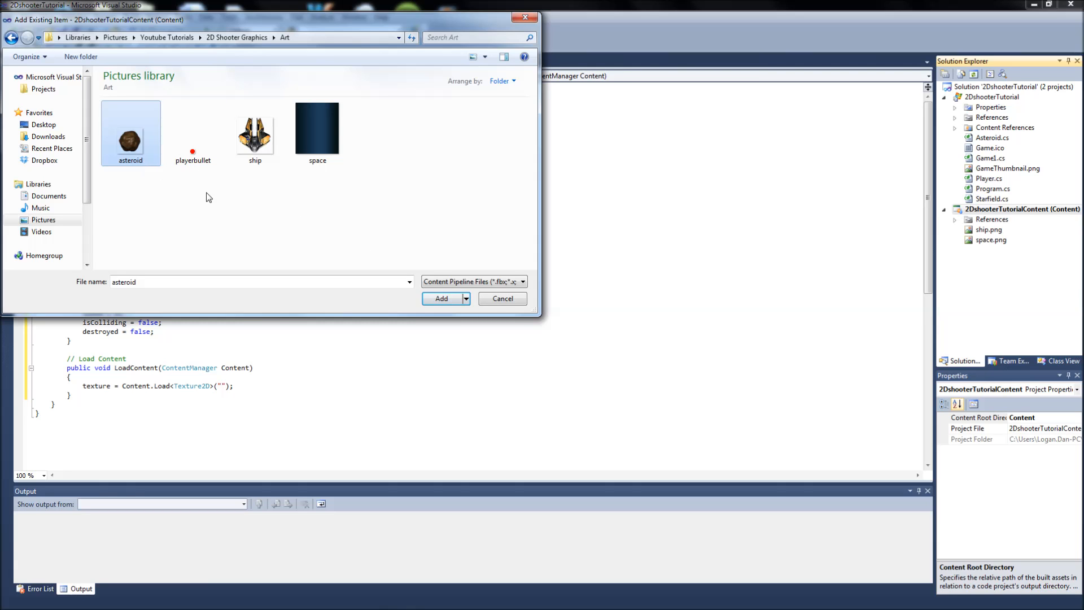
left_click(442, 298)
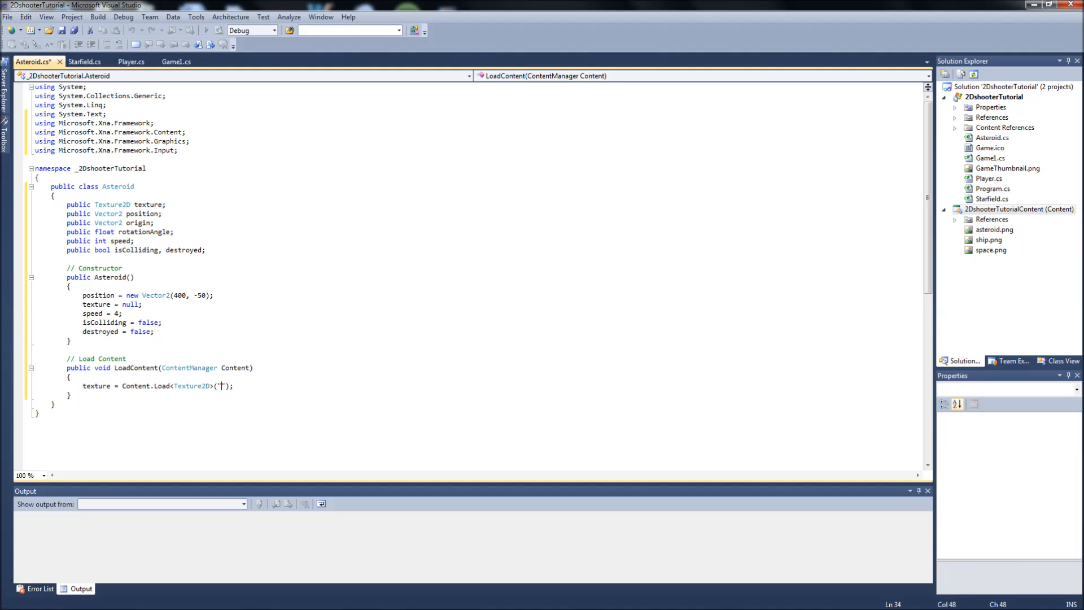
Load "asteroid" and set origin.X = texture.Width / 2 and origin.Y = texture.Height / 2.
type("asteroid")
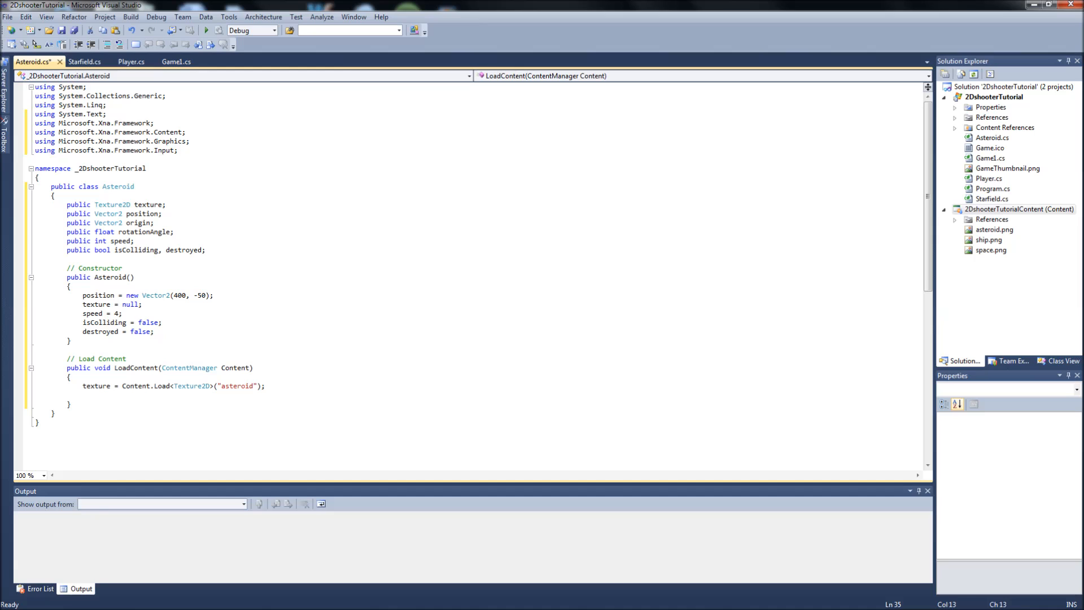
type("origin")
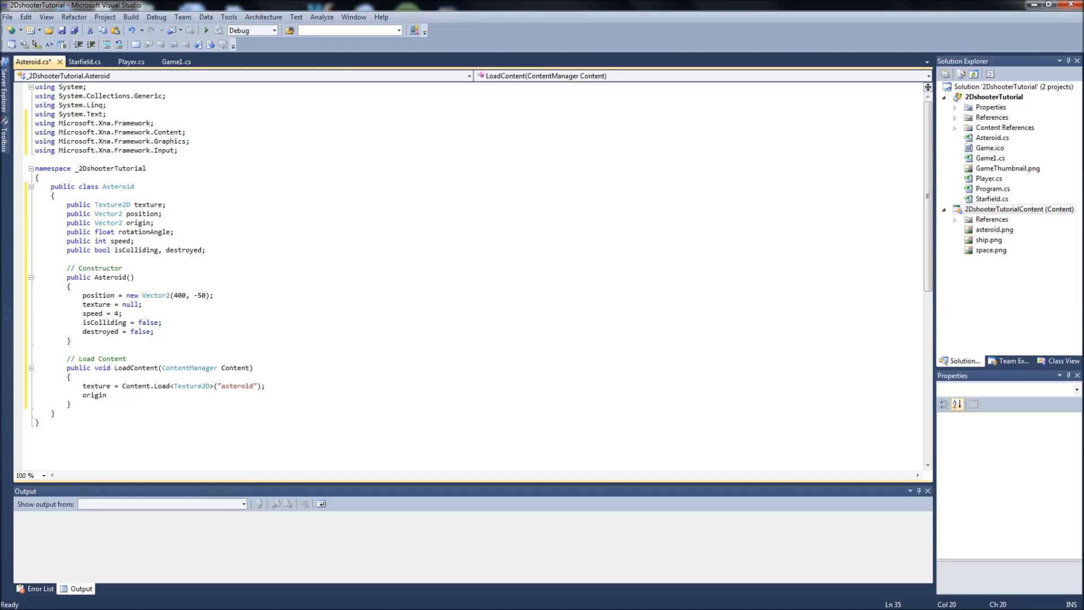
type(".X =")
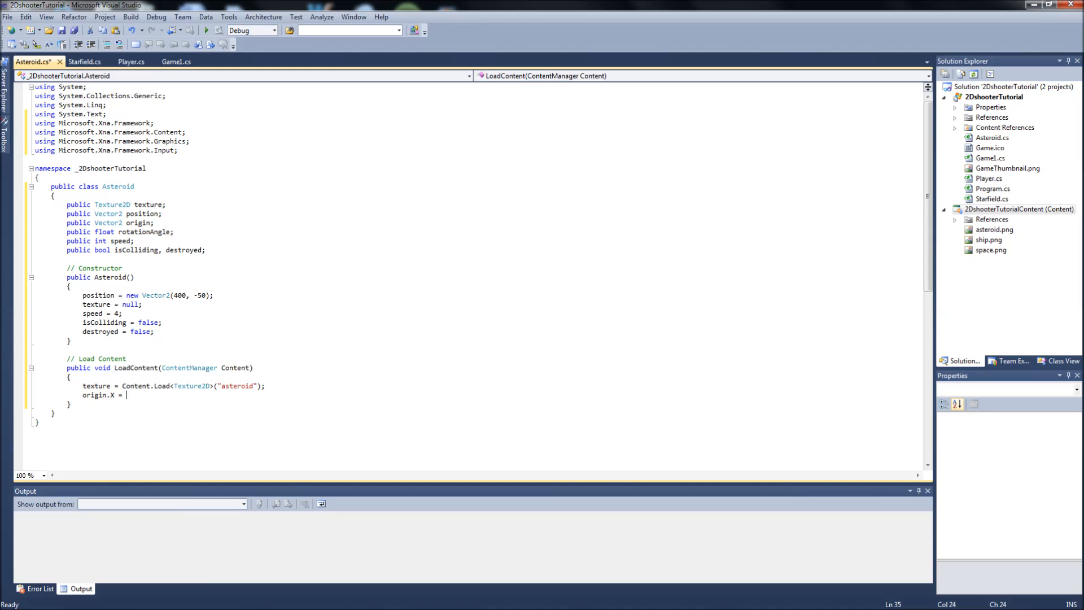
type("texture")
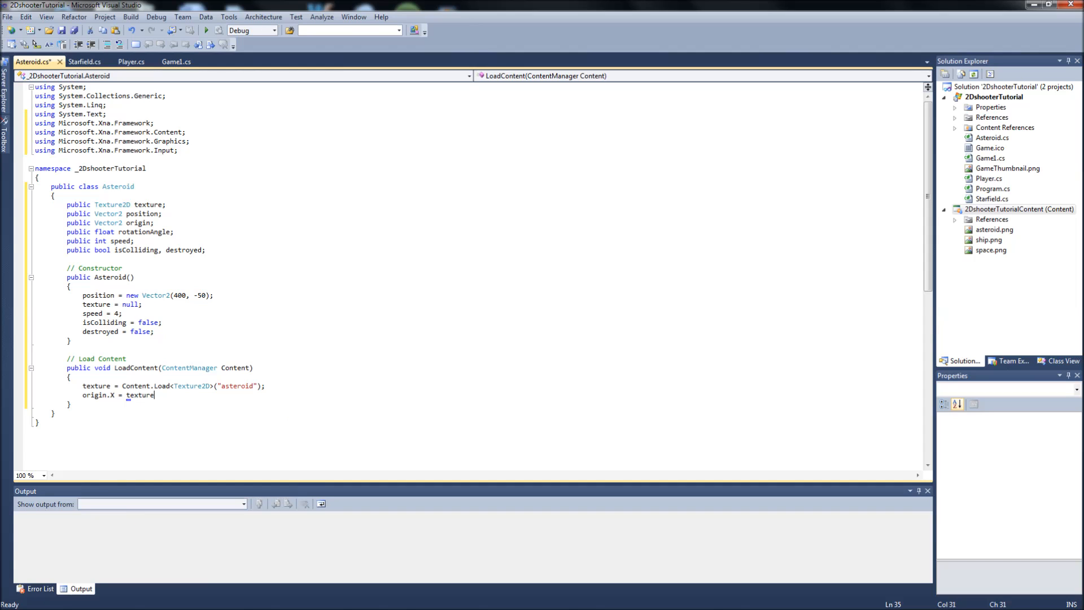
type(".Width / 2")
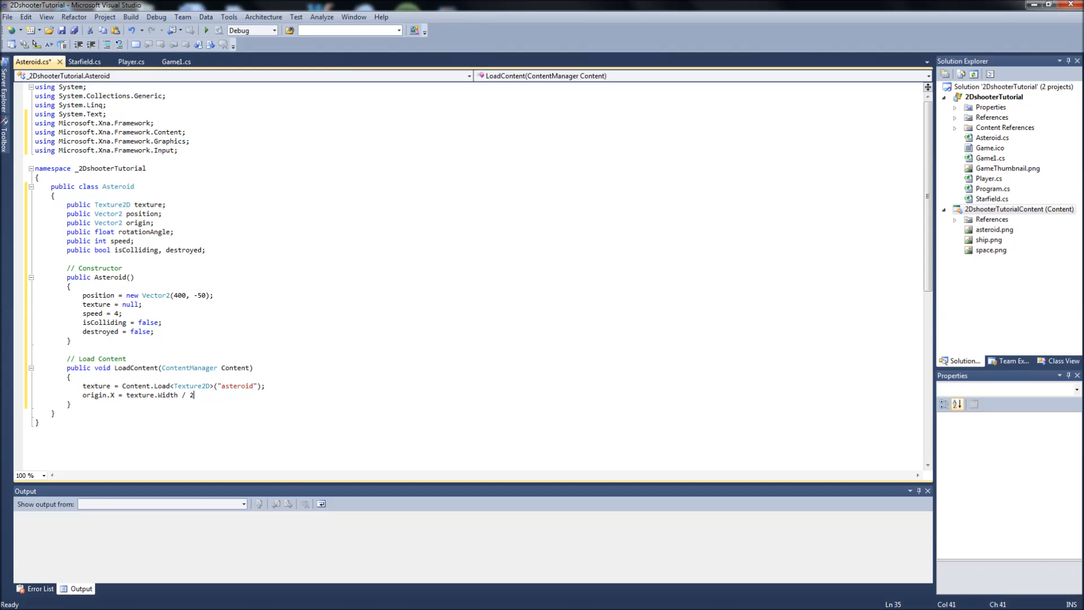
type("ori")
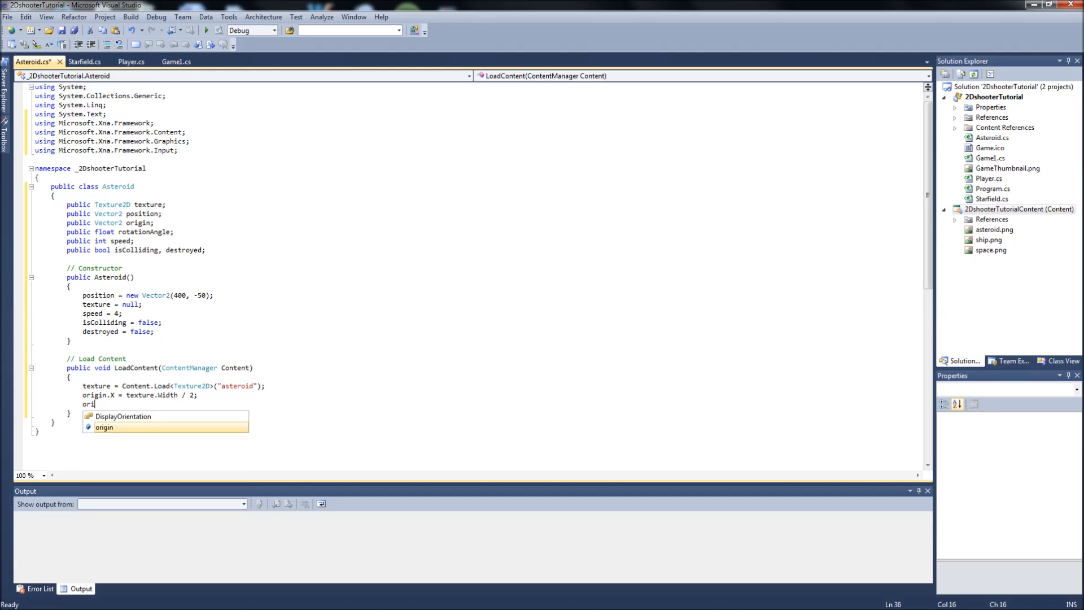
type("origin.Y = texture.Heigh")
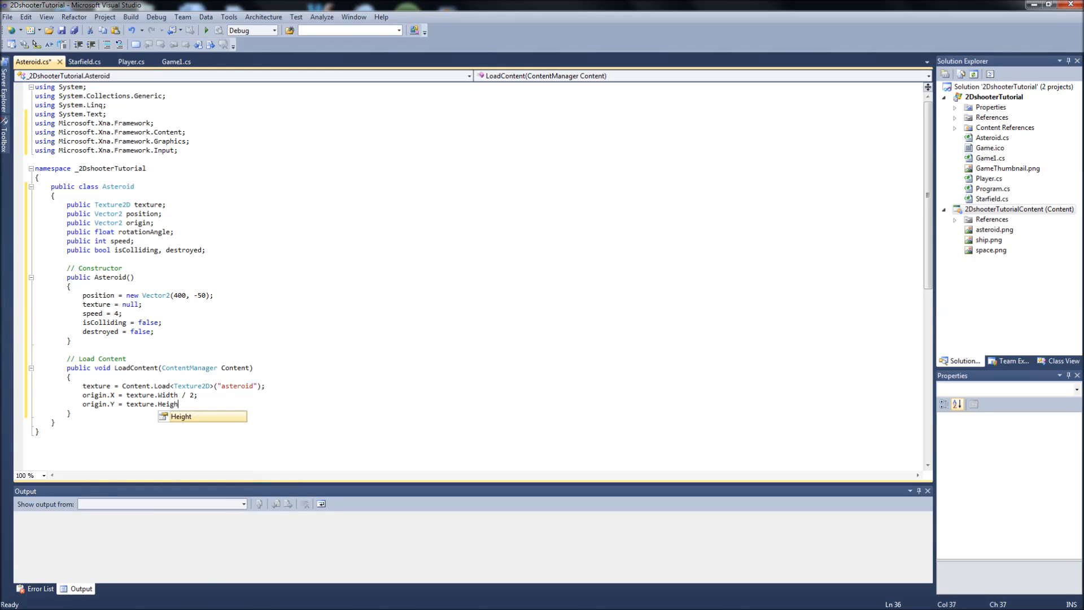
type("/ 2;")
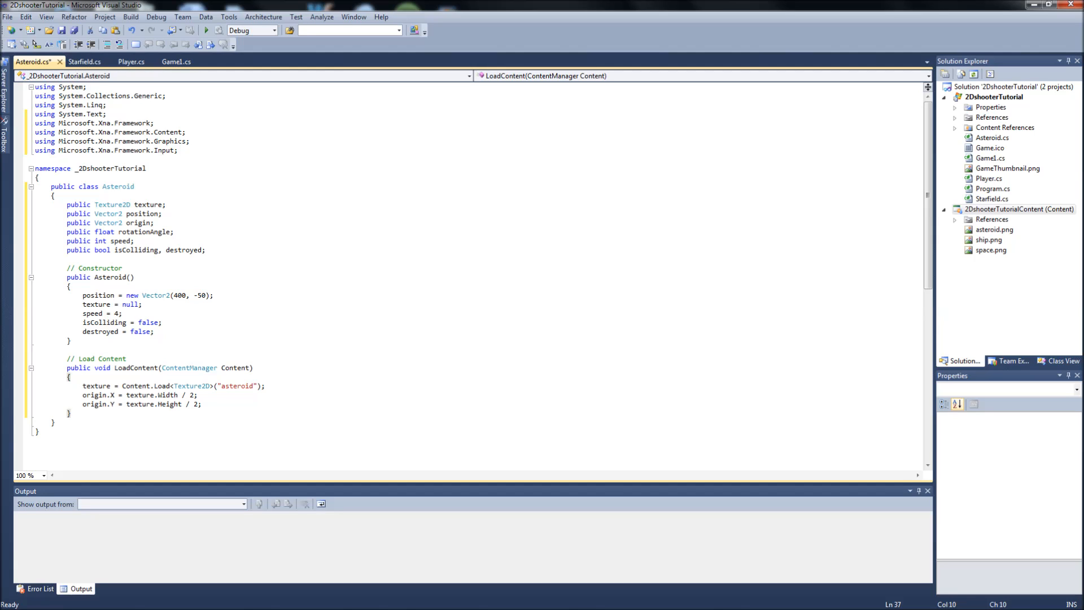
Write public void Update(GameTime gameTime) starting with a // Set bounding box for collision comment.
key("Enter")
type("// Updat")
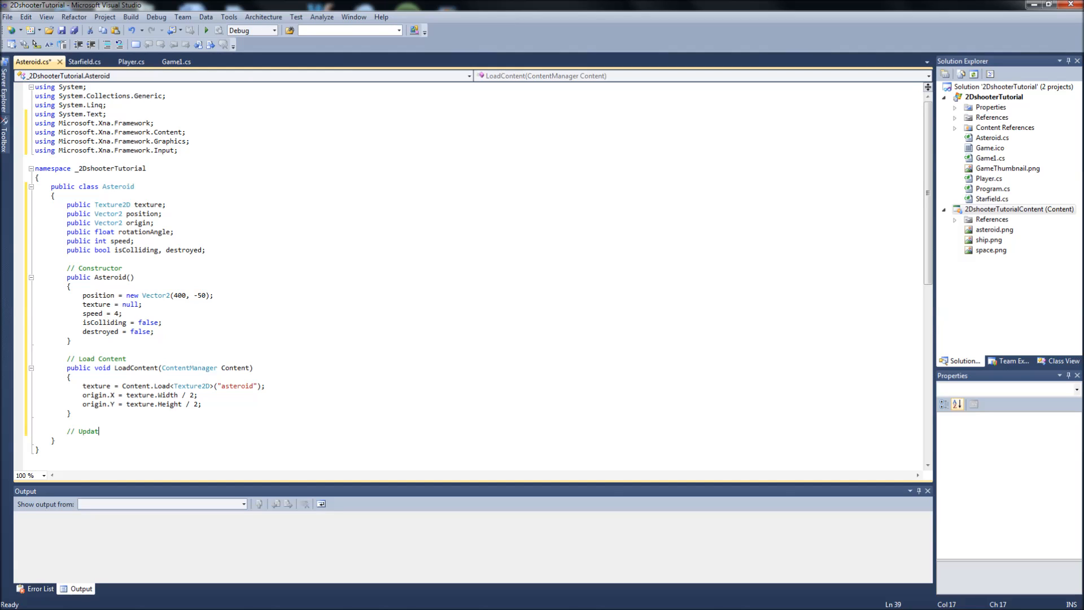
type("public")
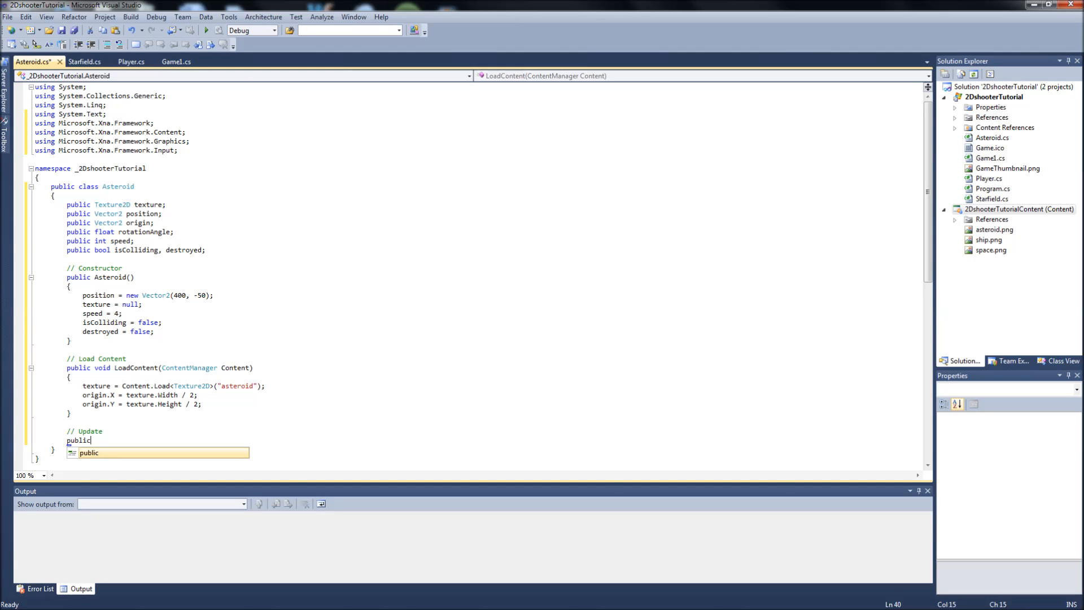
type("void Update(")
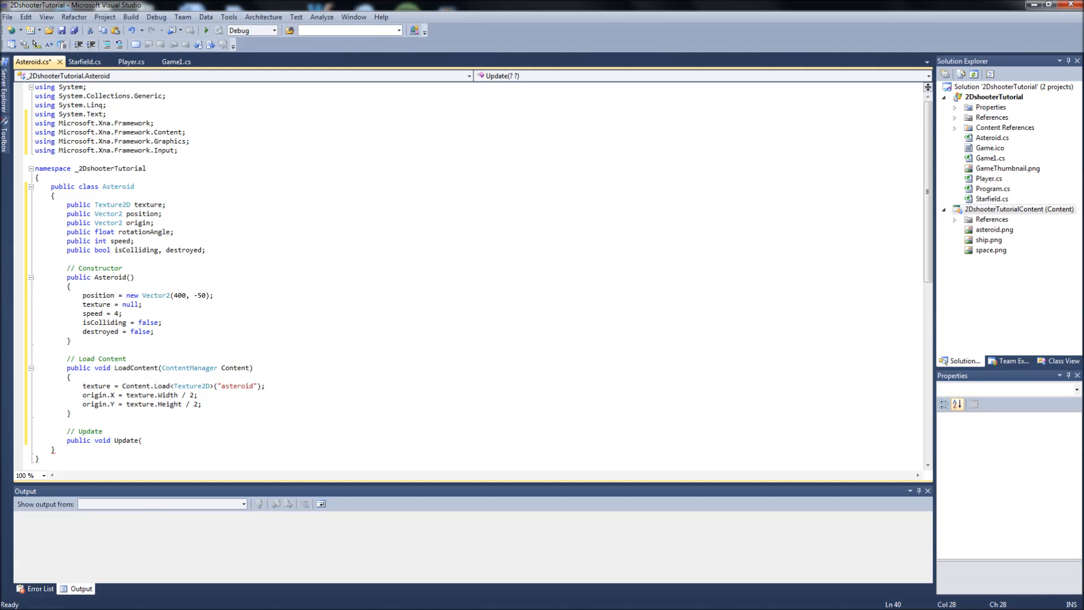
type("GameTime gameTime")
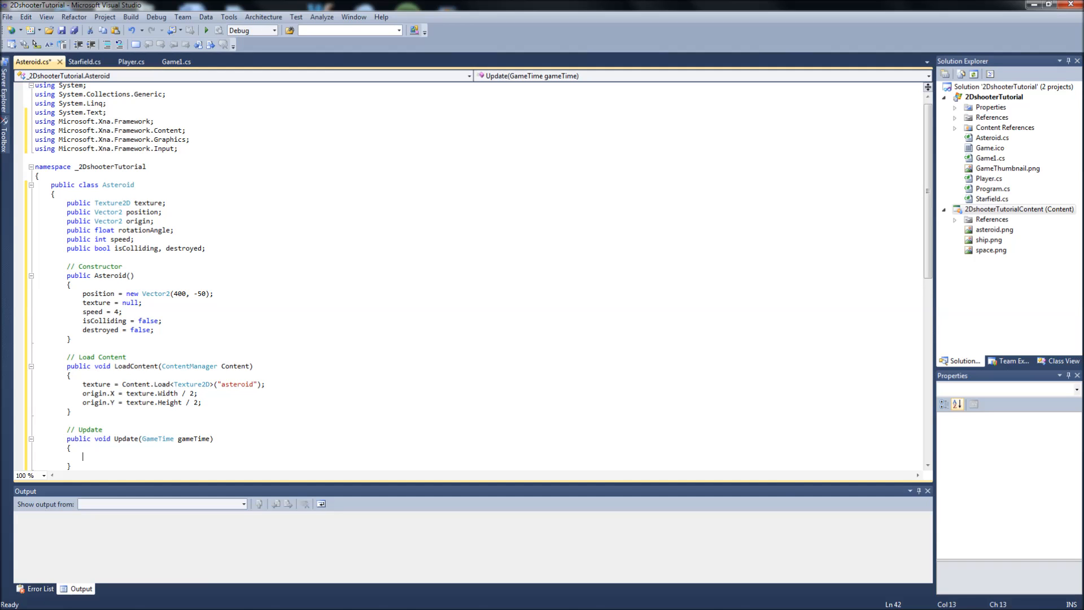
scroll("down", 3)
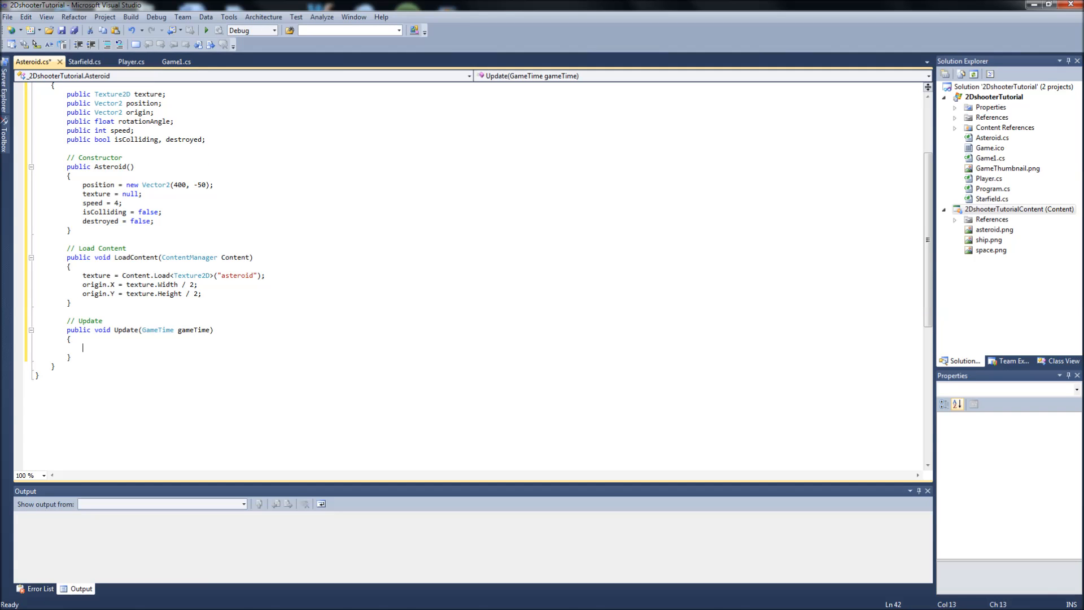
type("// Set")
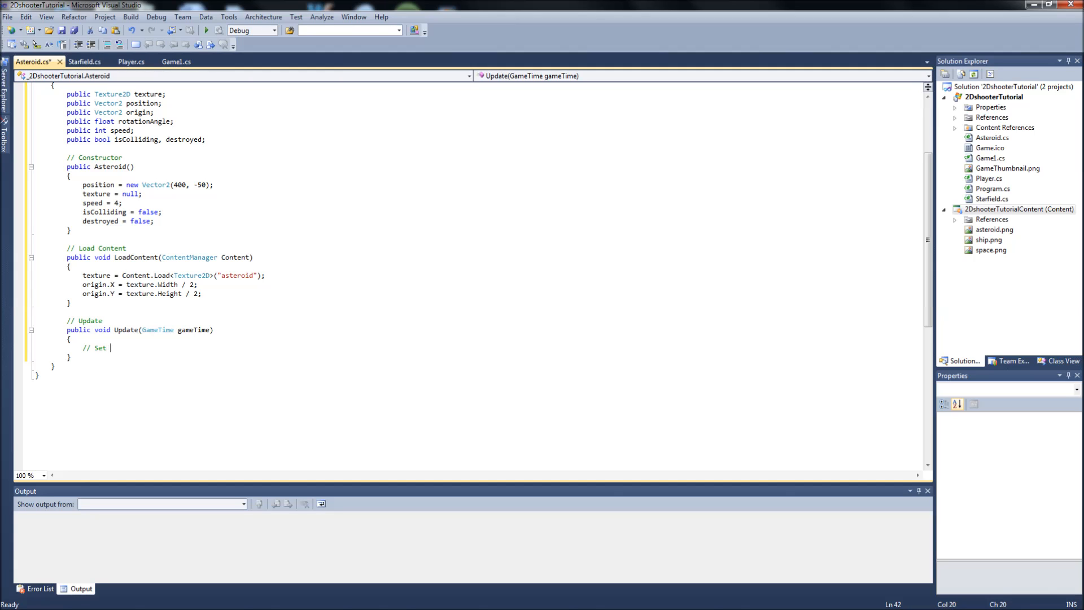
type("bounding box for collision")
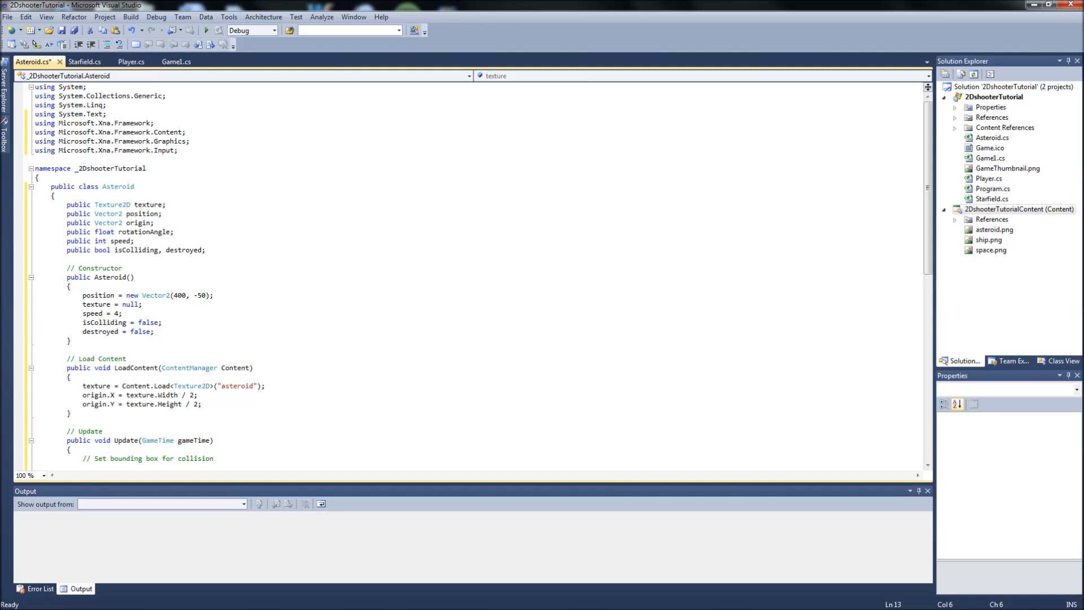
Declare the field 'public Rectangle boundingBox;' above the texture field via IntelliSense completions.
type("p")
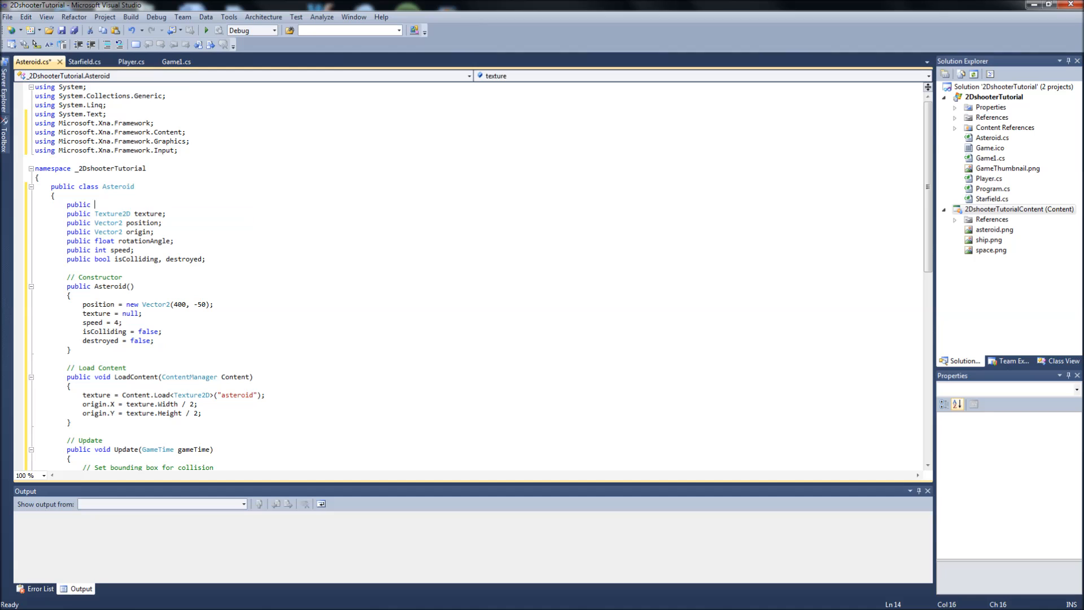
type("Rectangle b")
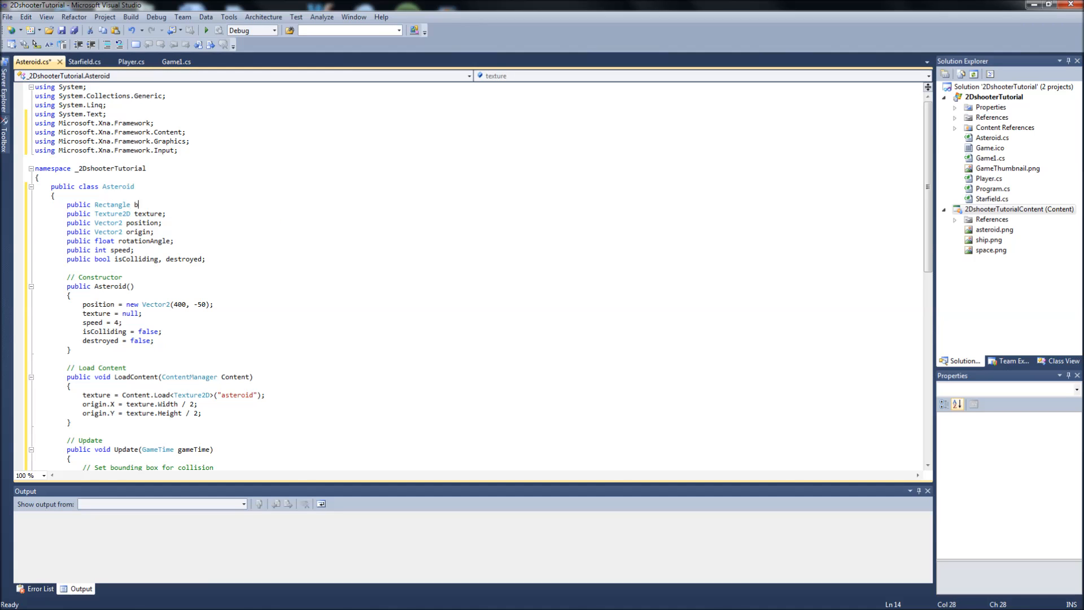
type("oundingBox")
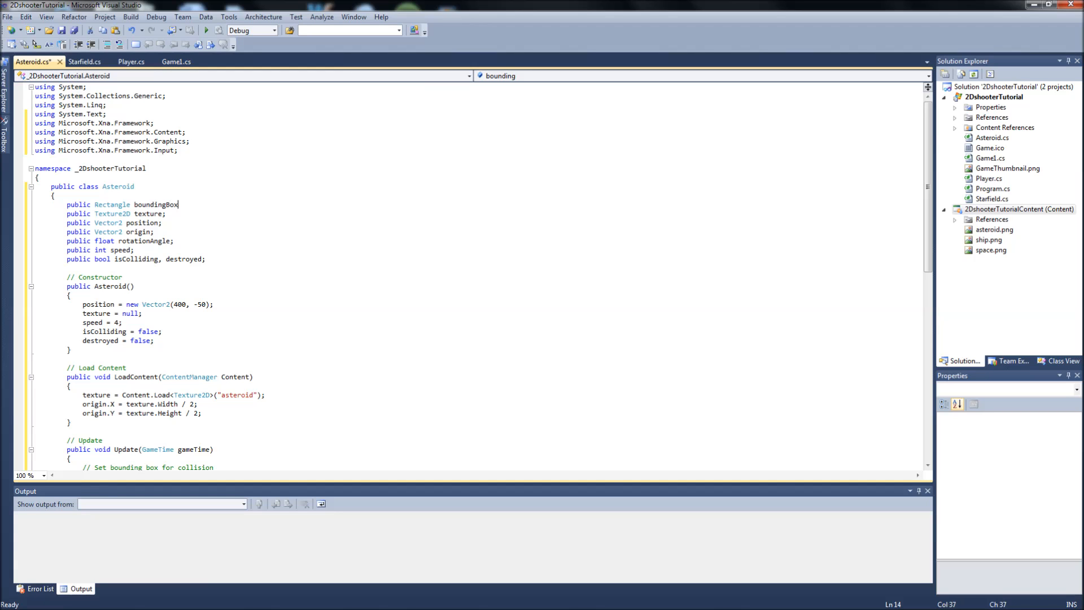
type(";")
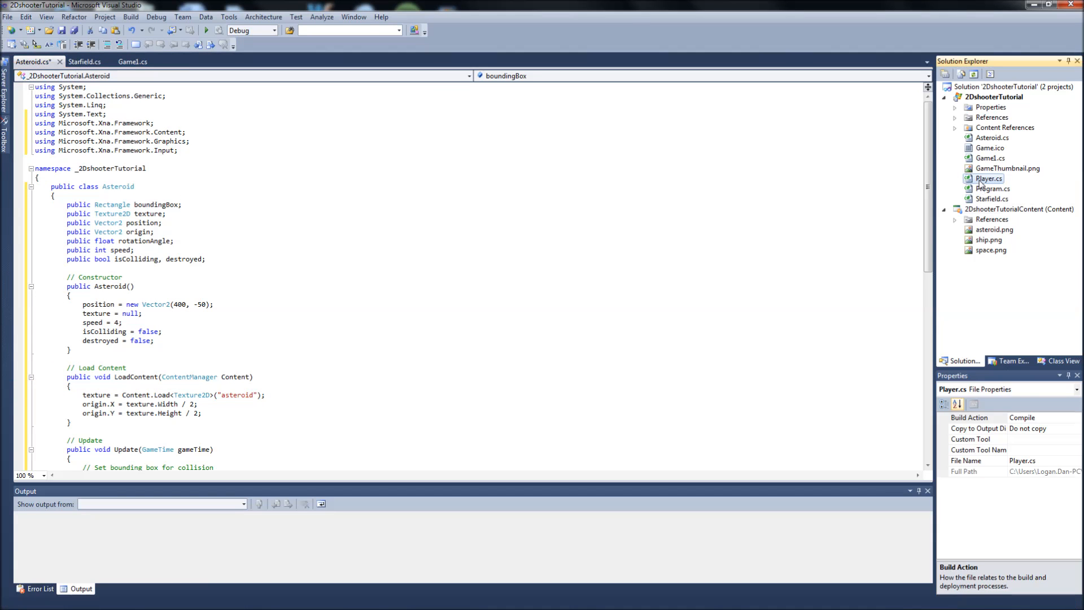
double_click(990, 178)
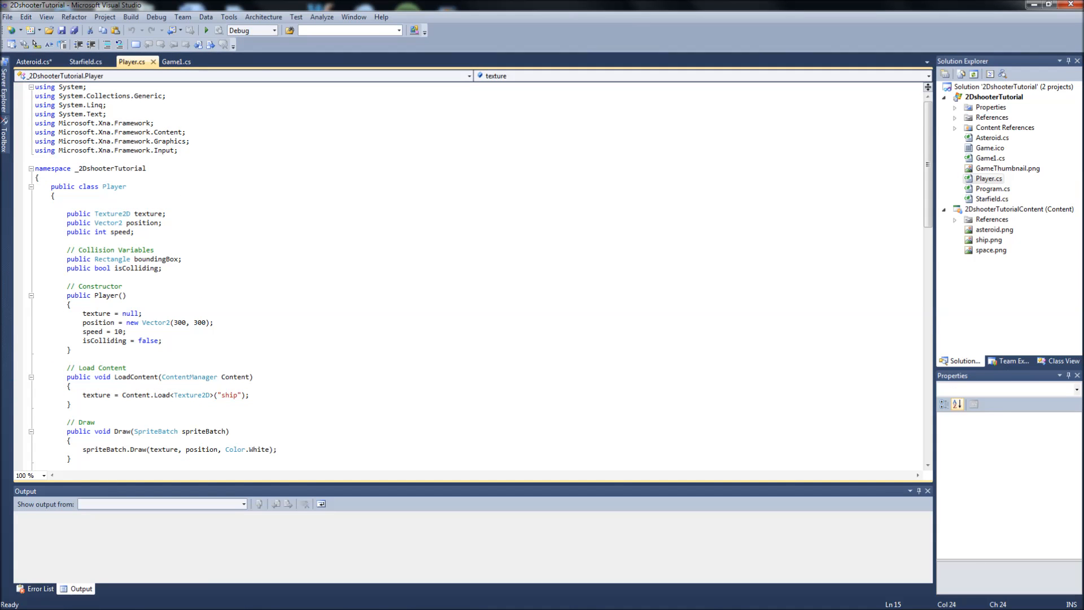
left_click_drag(90, 259, 161, 269)
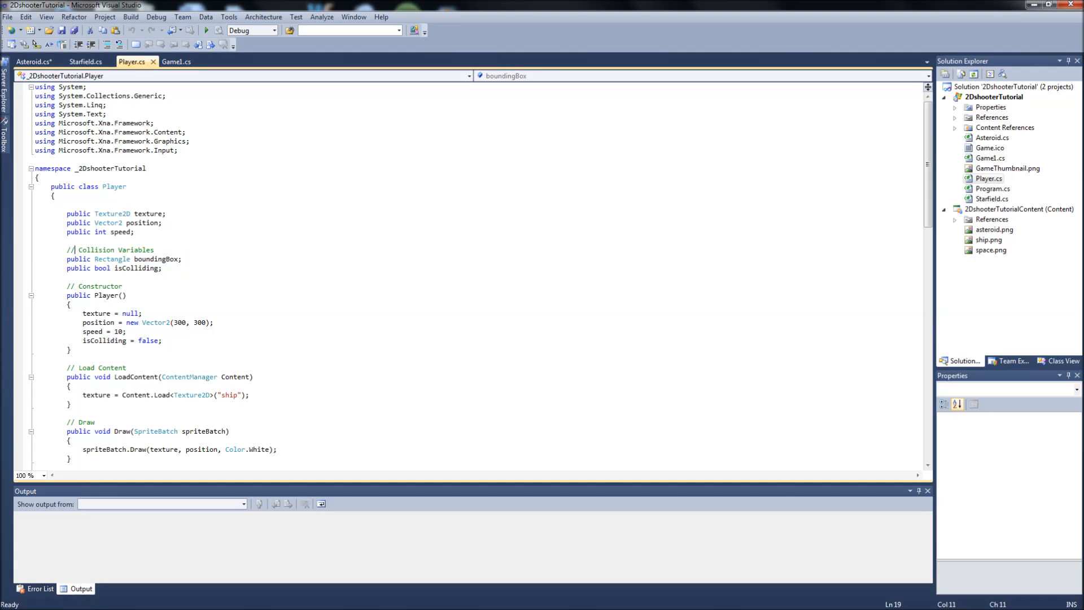
left_click(28, 61)
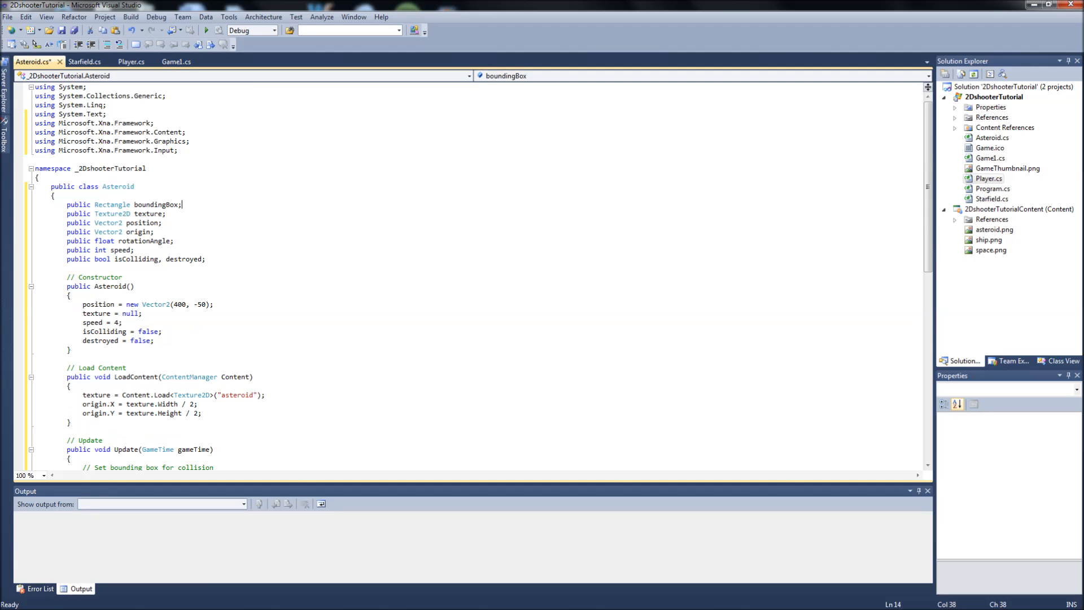
scroll("down", 3)
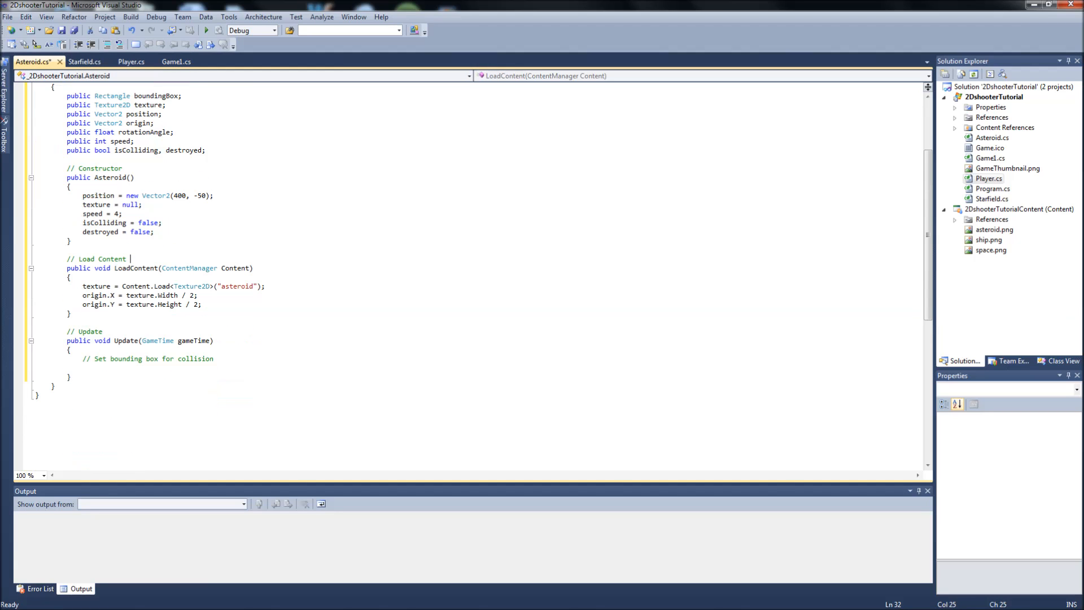